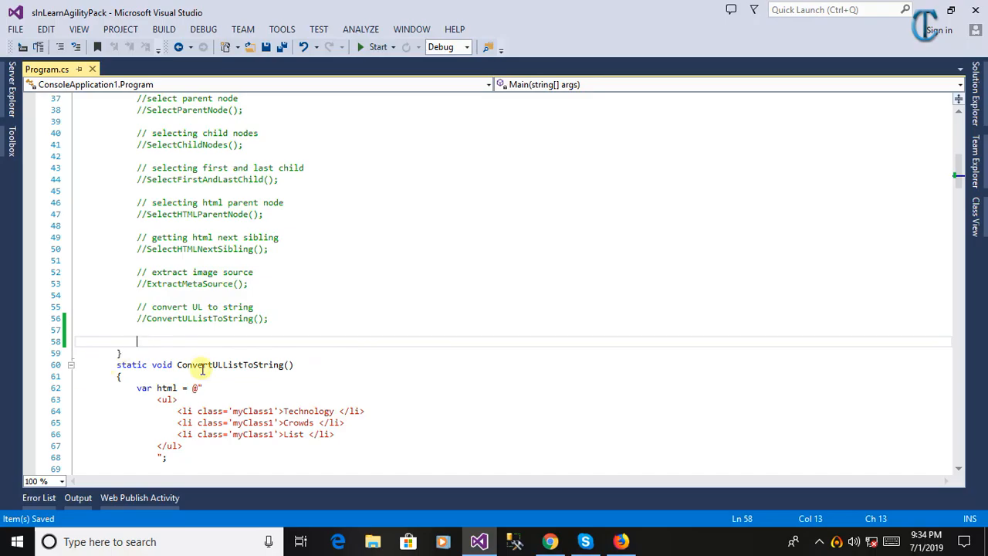
Step: Write the comment '// search specific text html agility pack' and an empty static void Search_Specific_Text_Using_Html_Agility_Pack()
text(// search-specific-text-html-agility-pack)
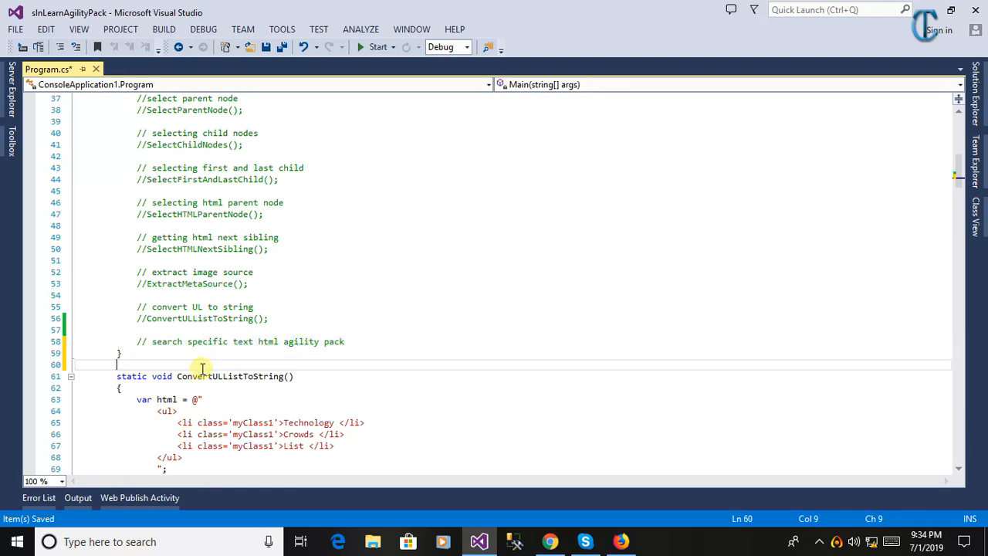
text(static void Search_Specific text html agility pack)
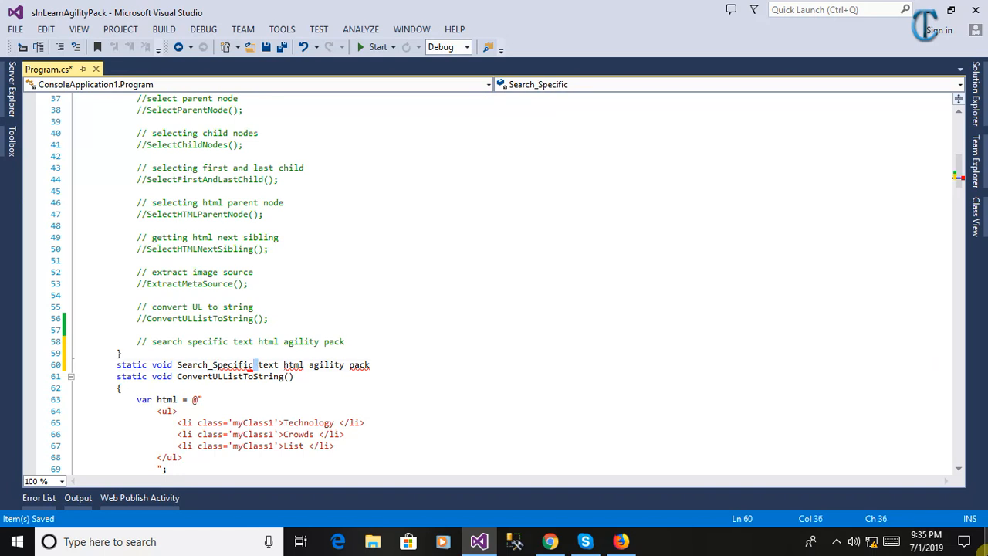
text(_text)
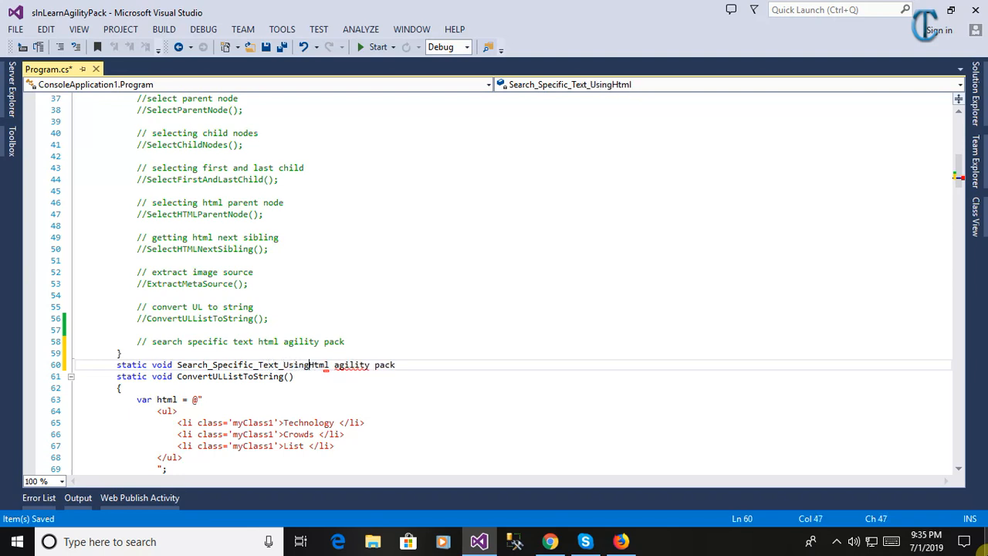
text(_)
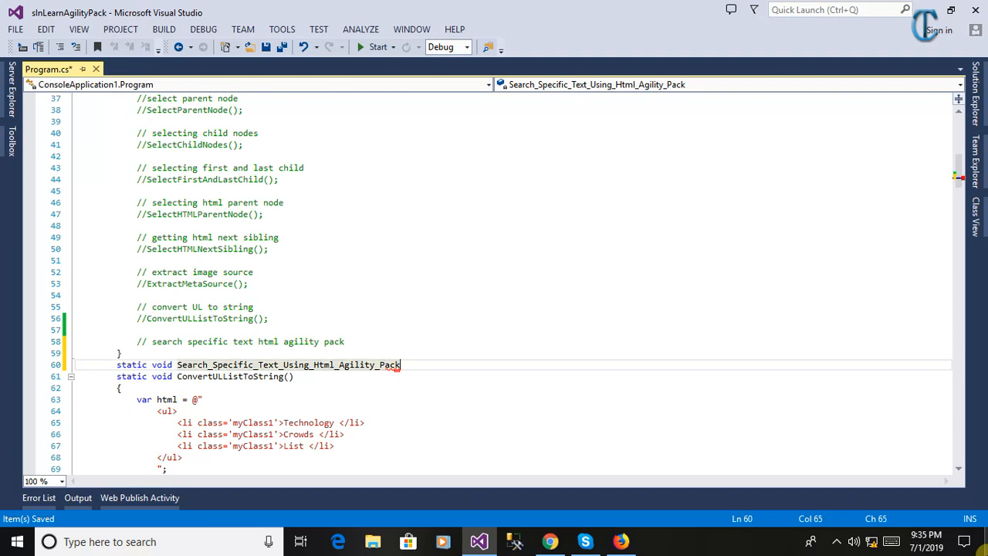
text(())
text({)
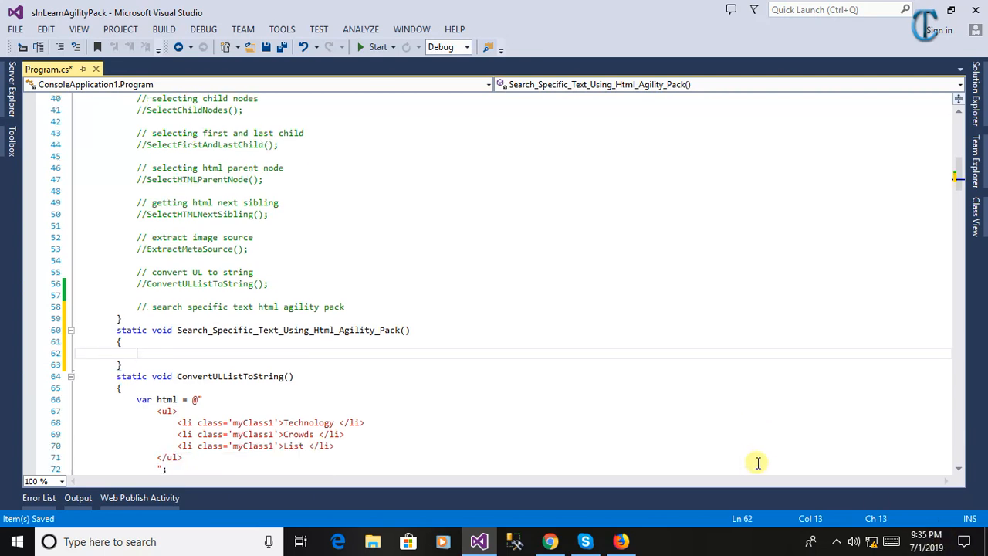
scroll(down, 3)
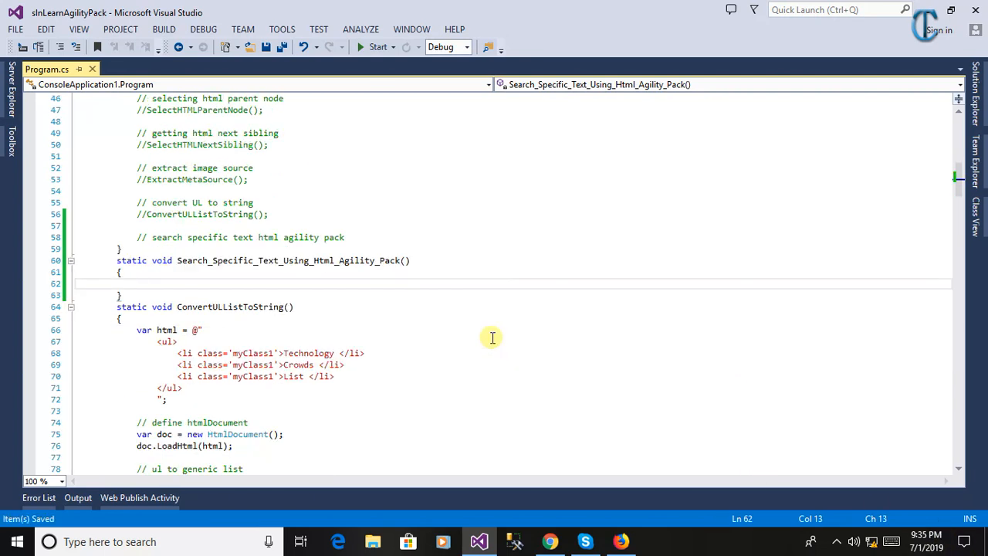
text(//)
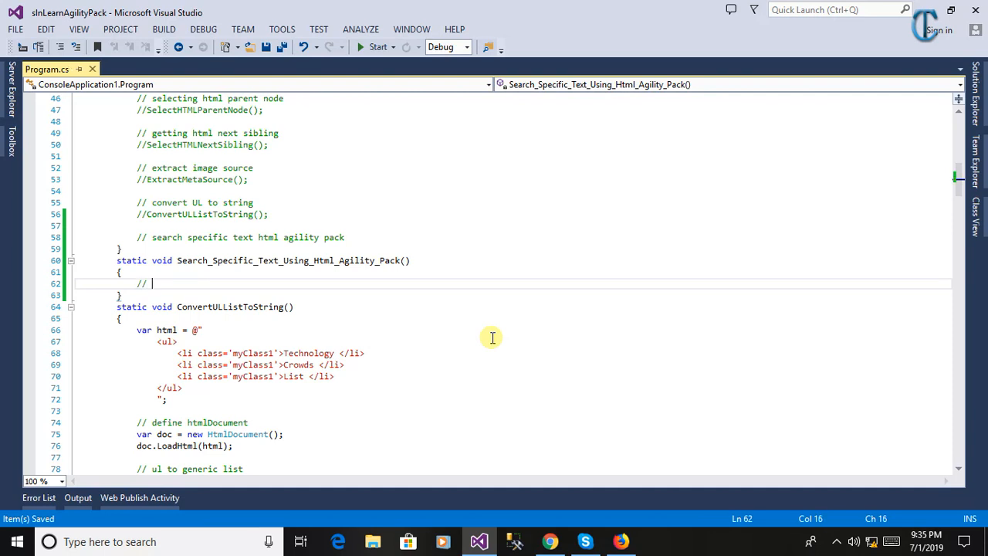
click(550, 540)
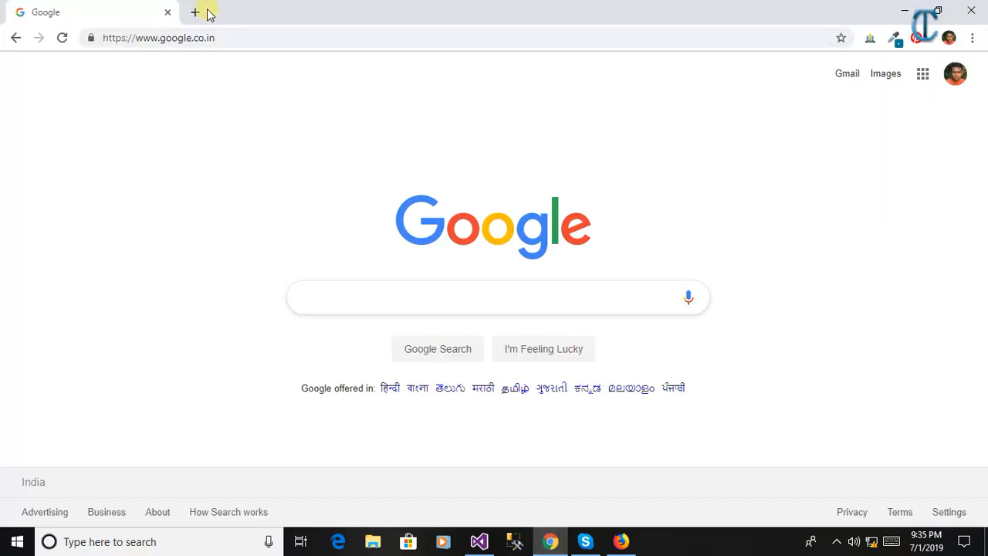
click(194, 12)
text(www.technologycrowds.com)
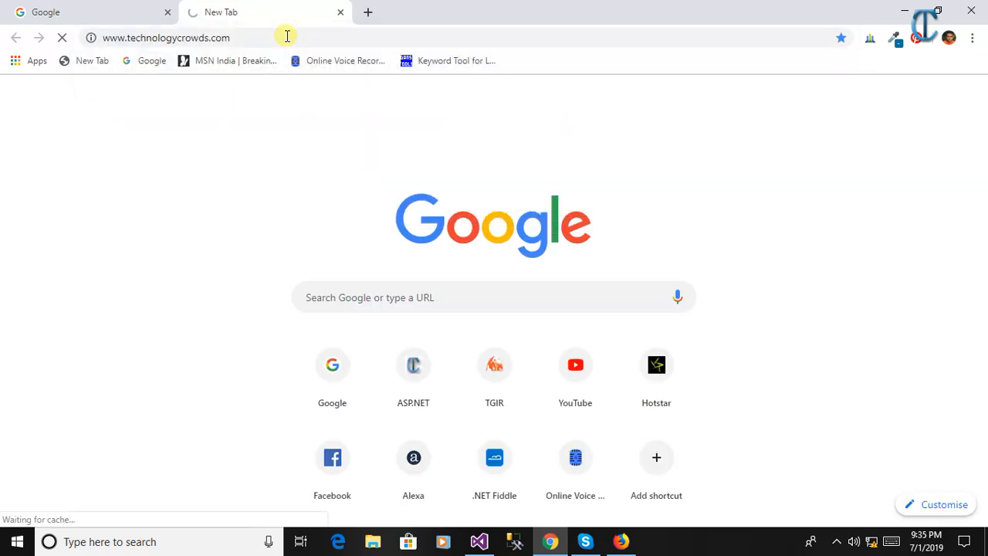
click(479, 540)
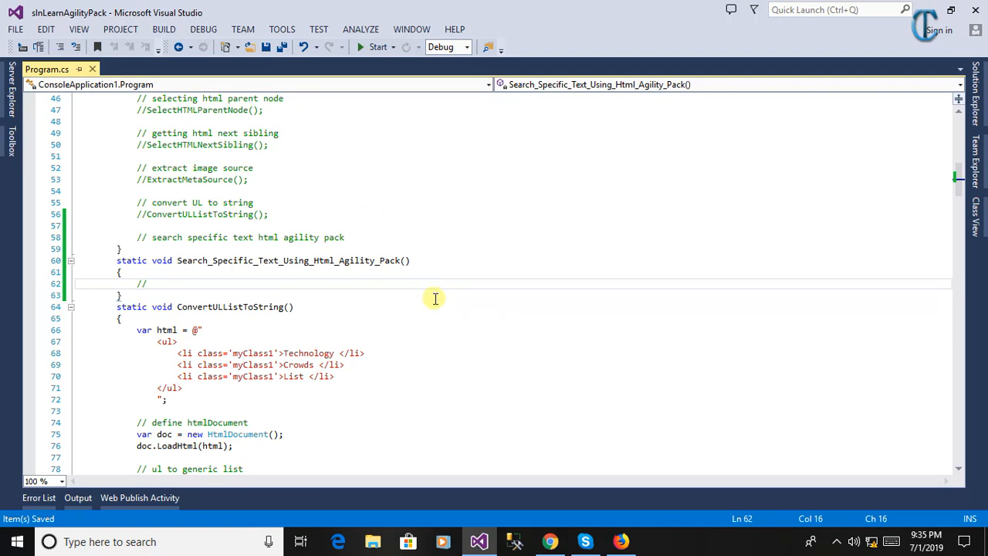
click(550, 540)
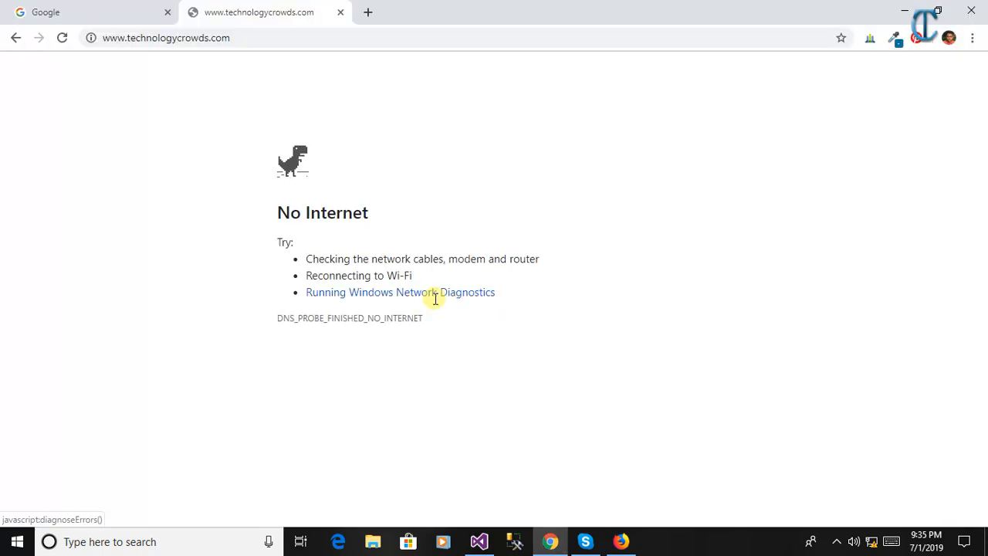
click(479, 541)
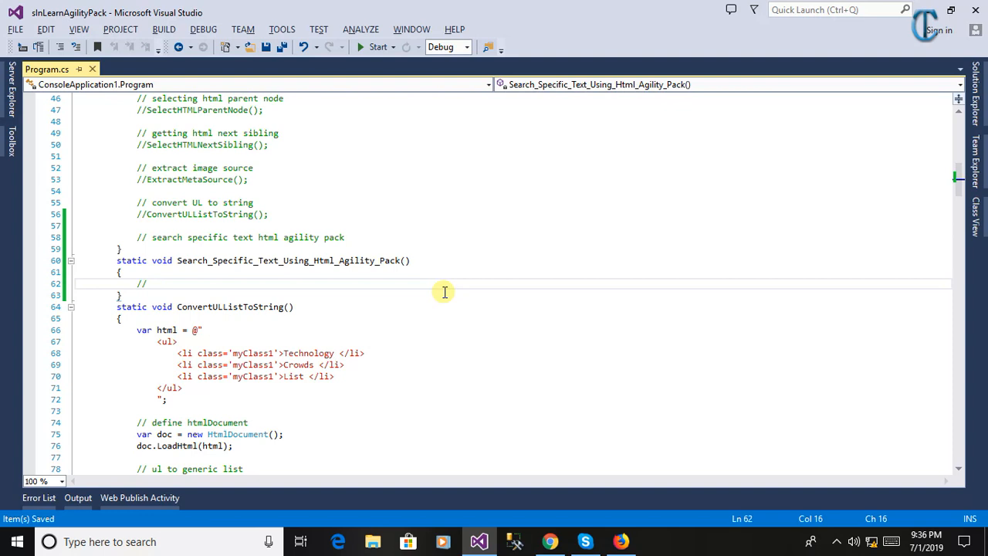
Step: Add a 'defining html document' comment and declare var doc = new HtmlDocument()
text(define ht)
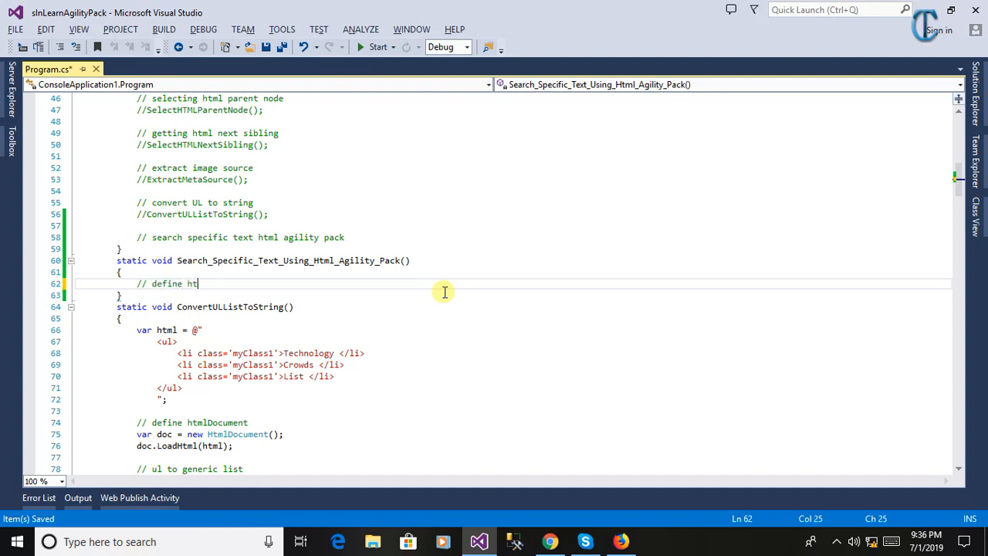
text(ml)
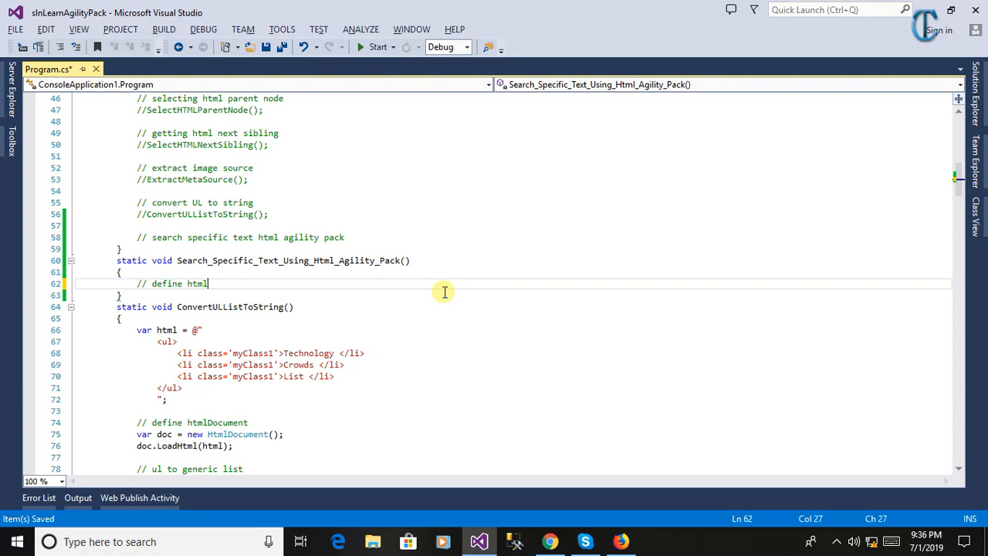
text(document)
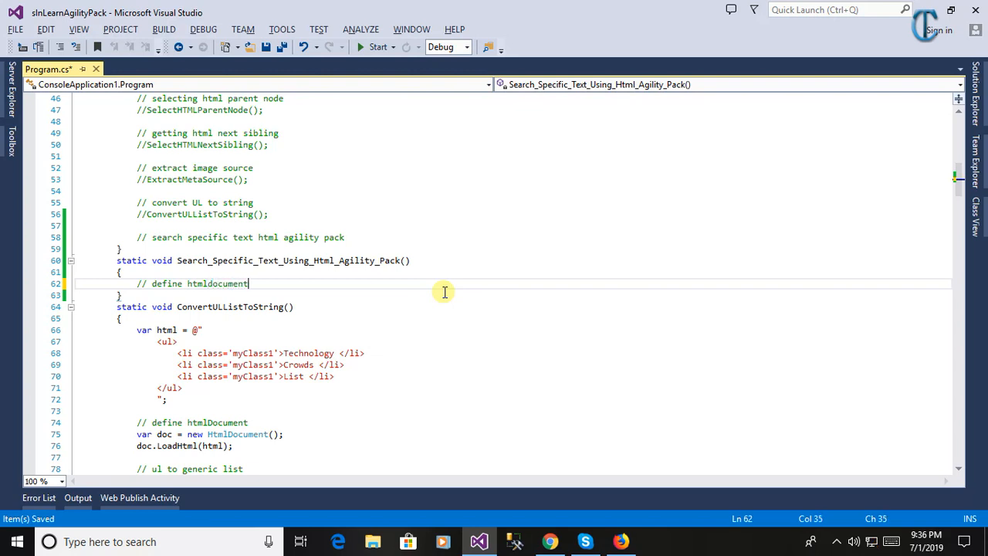
text(var)
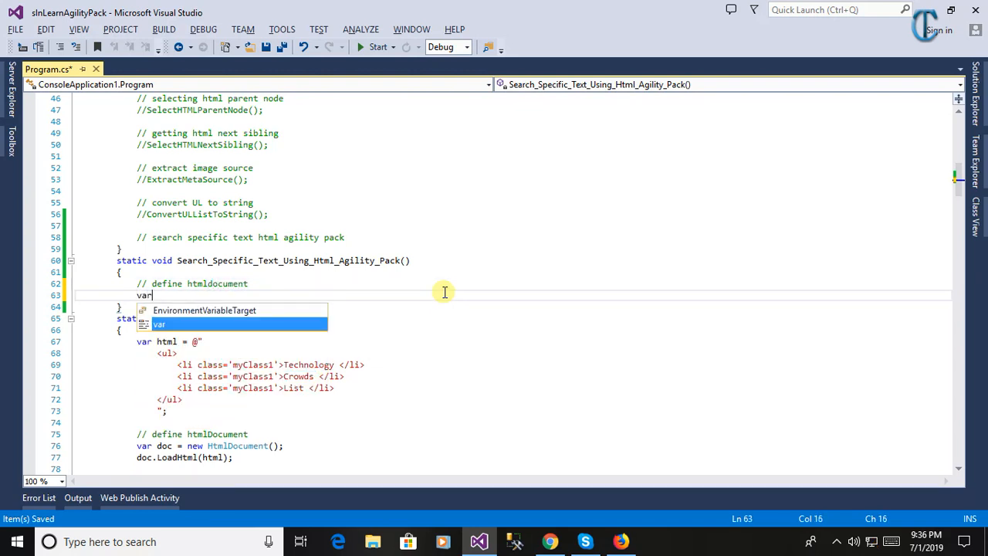
text(doc)
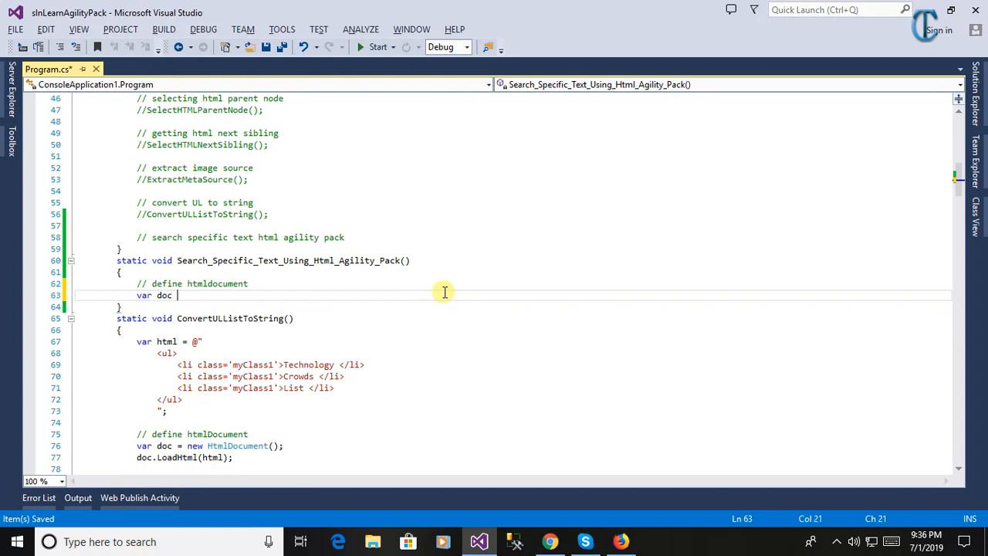
text(=)
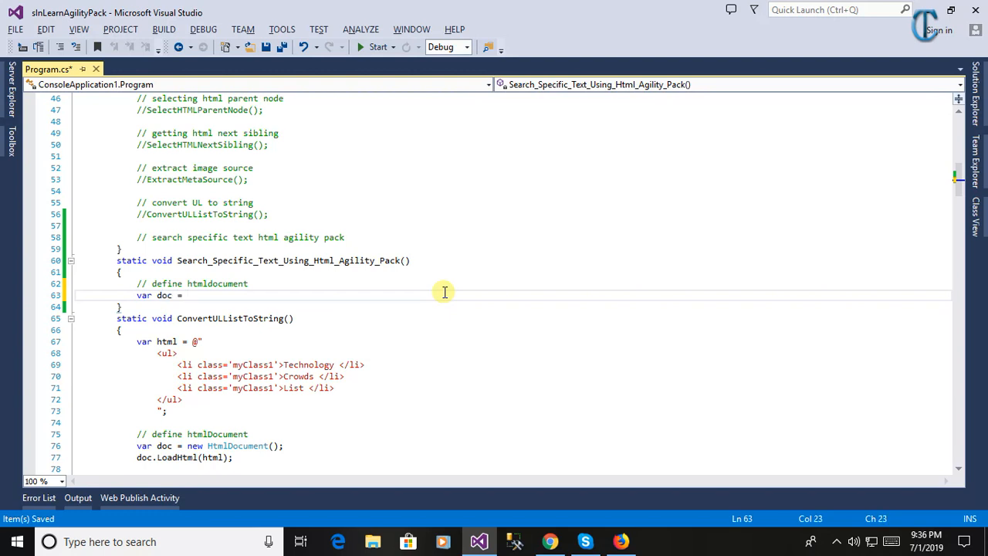
text(new htmldo)
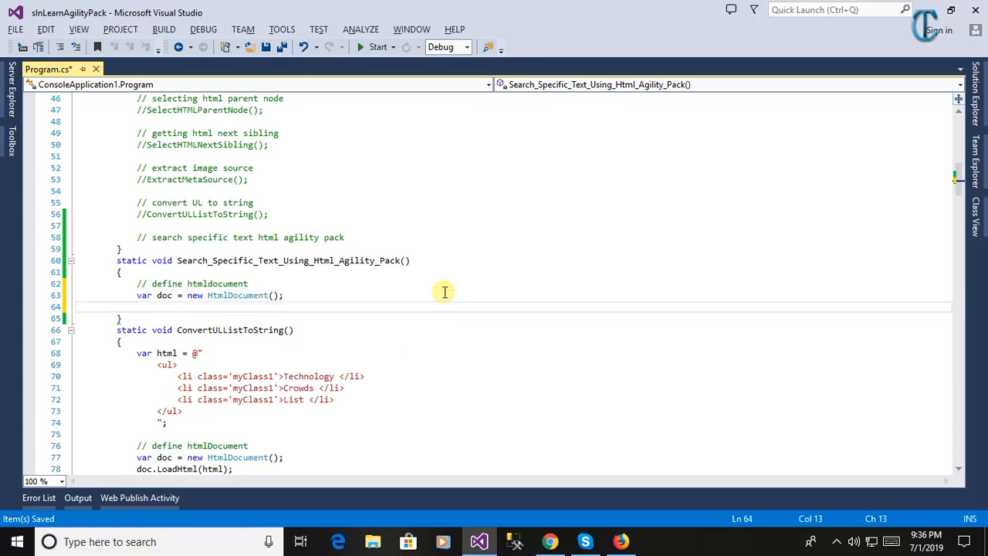
Step: Add a 'declare html web' comment and declare HtmlWeb web = new HtmlWeb()
text(//)
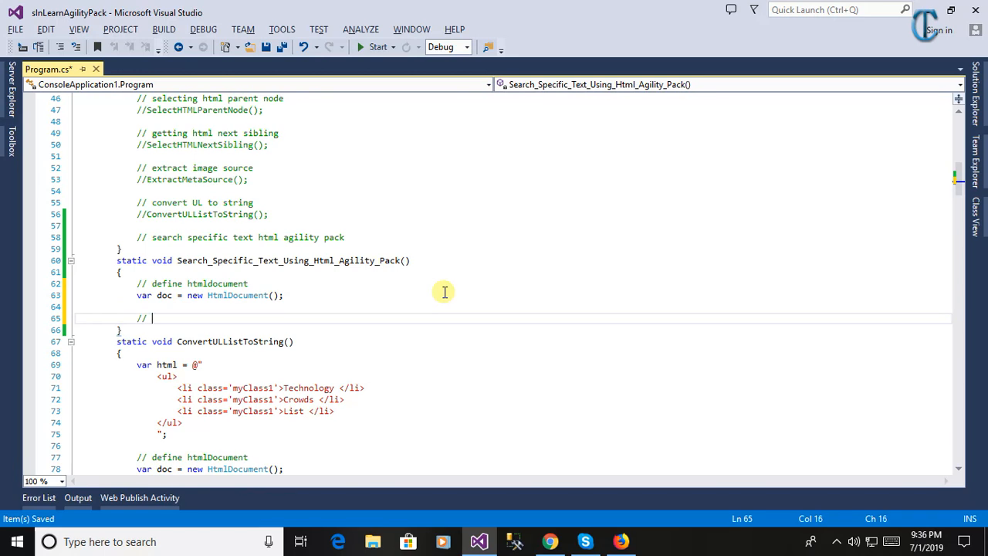
text(declare HTML)
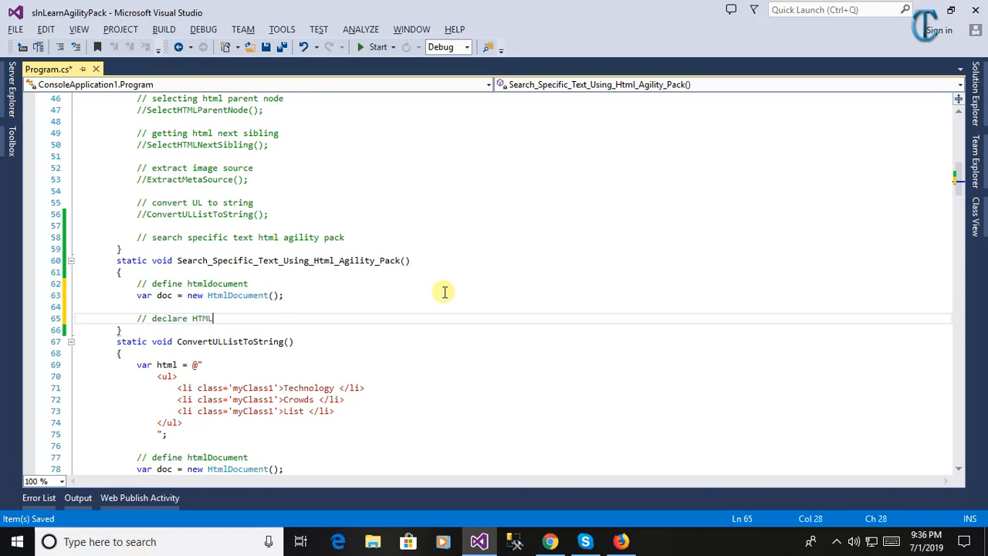
key(BackSpace)
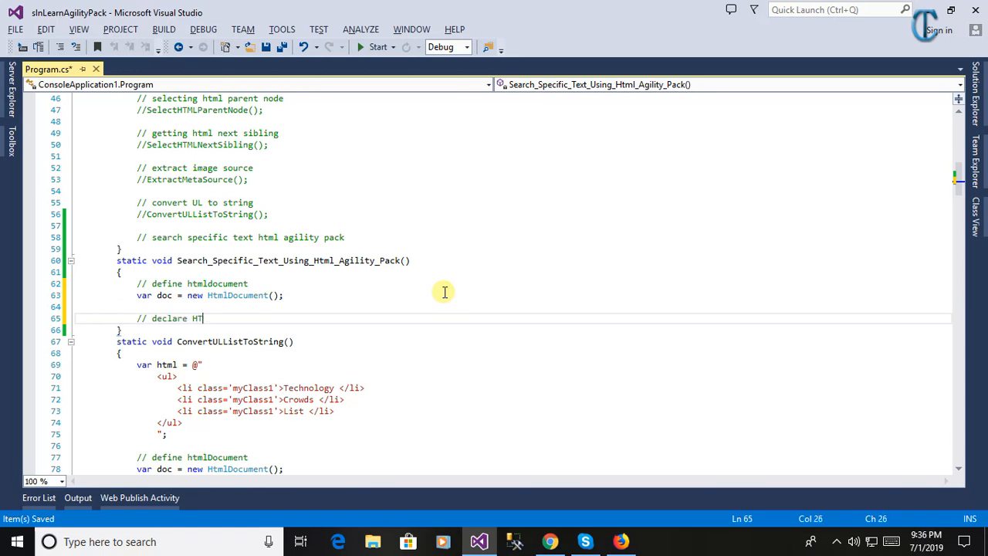
text(ml)
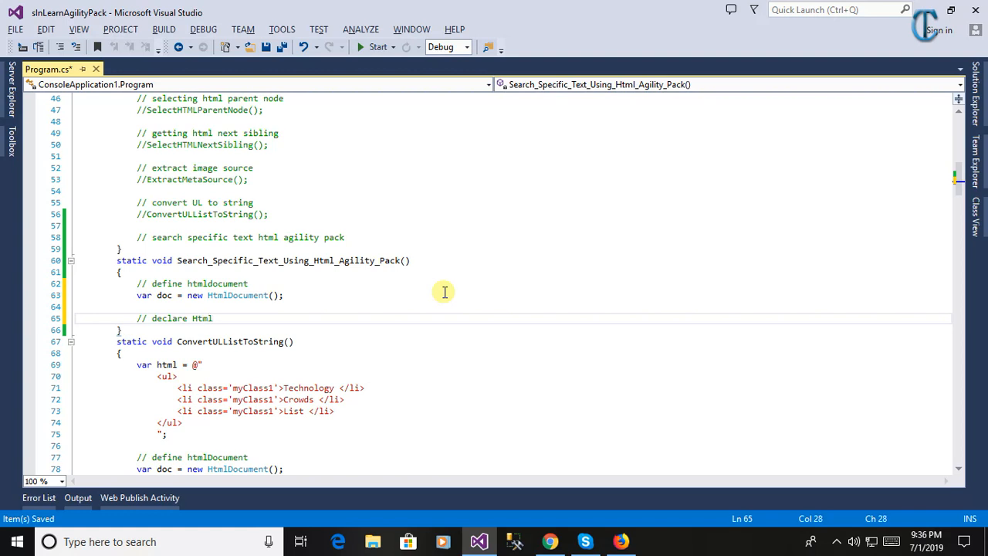
text(Web)
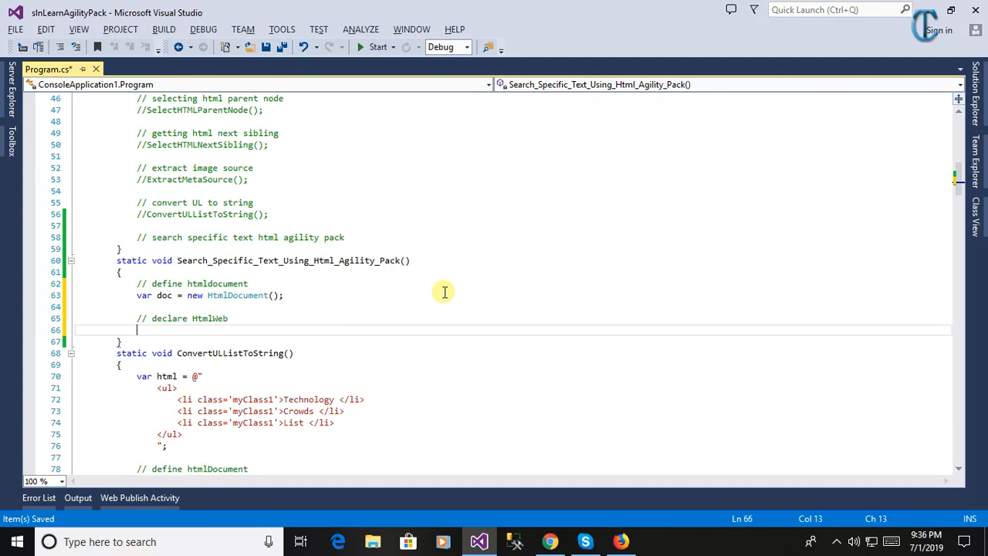
text(H)
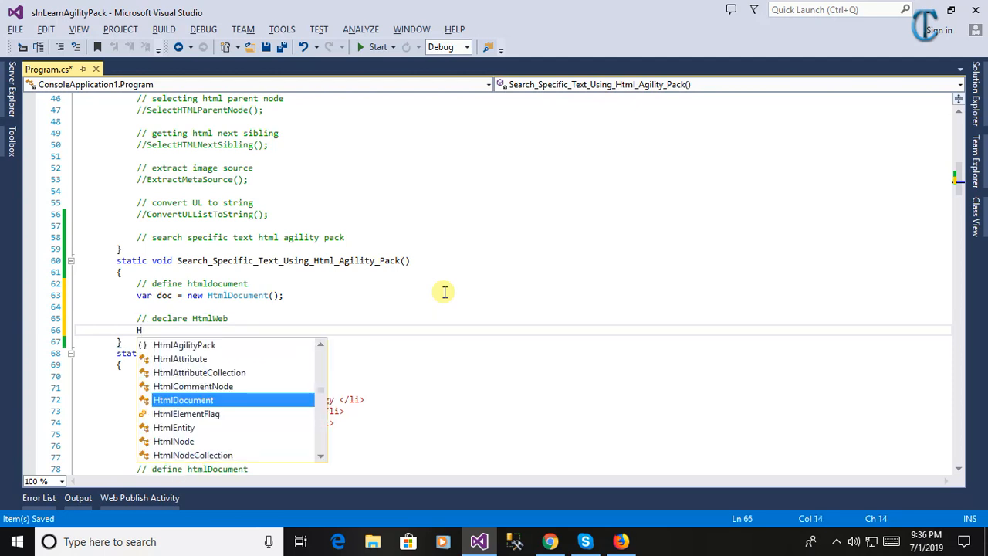
text(tmlWeb)
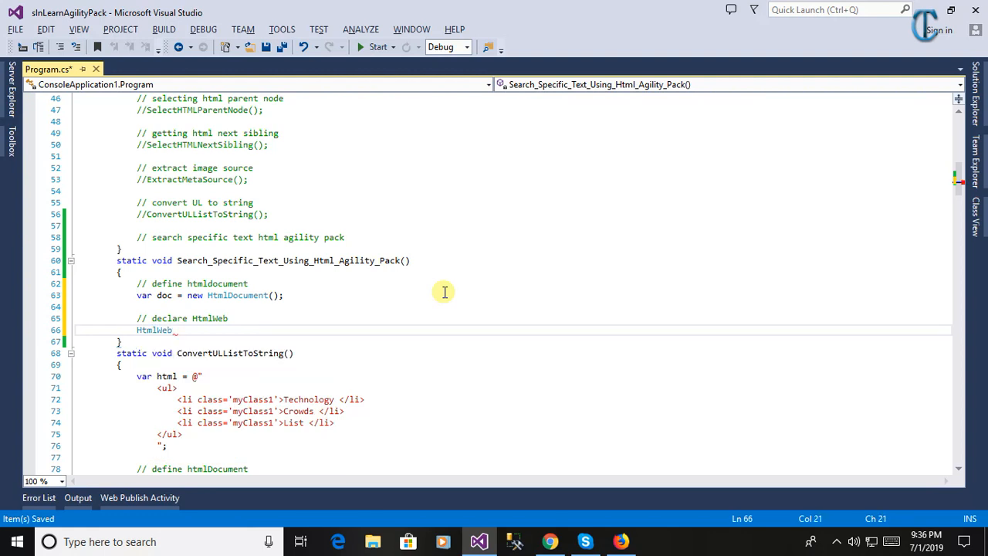
text(web = new HtmlWeb();)
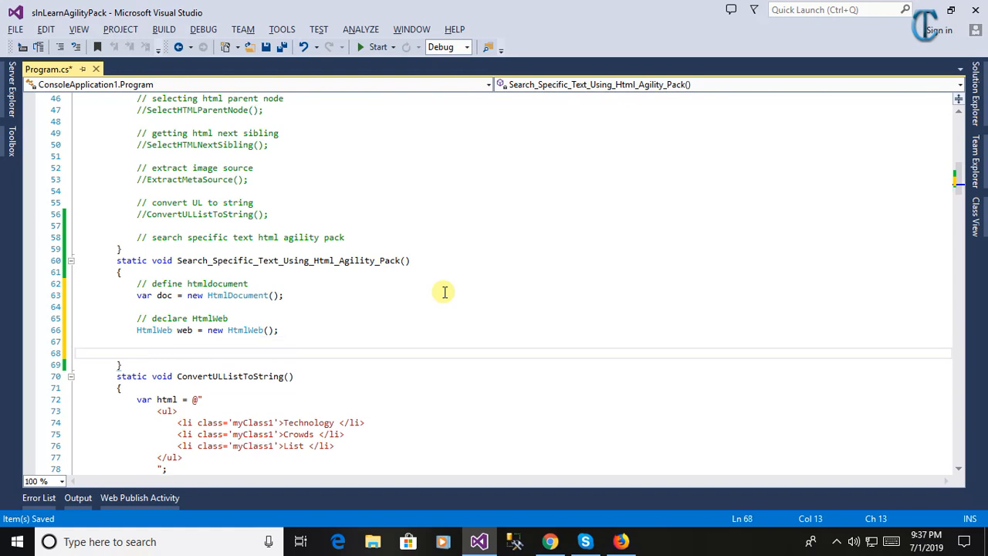
Step: Add the comment '// here loading document for specific URL'
text(// here)
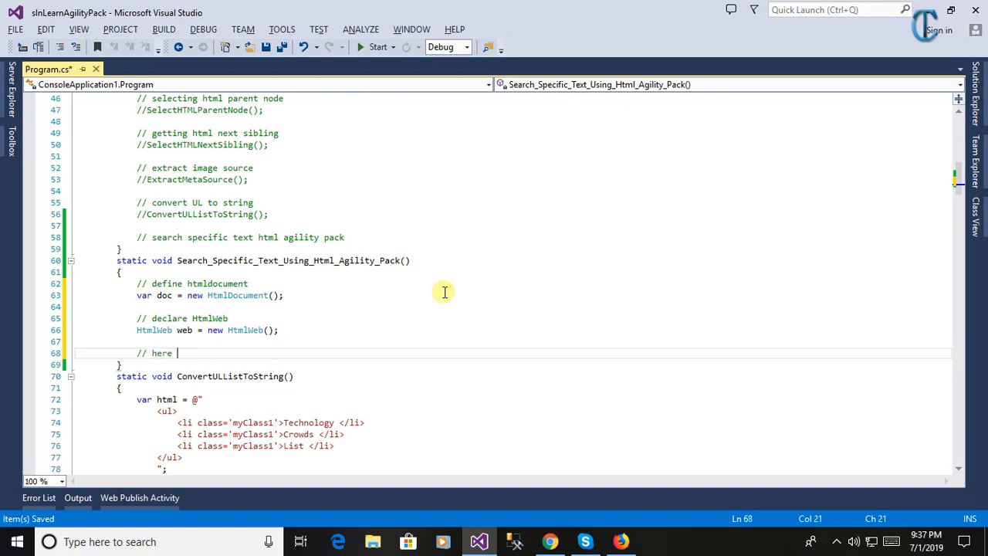
text(loading document for specifc)
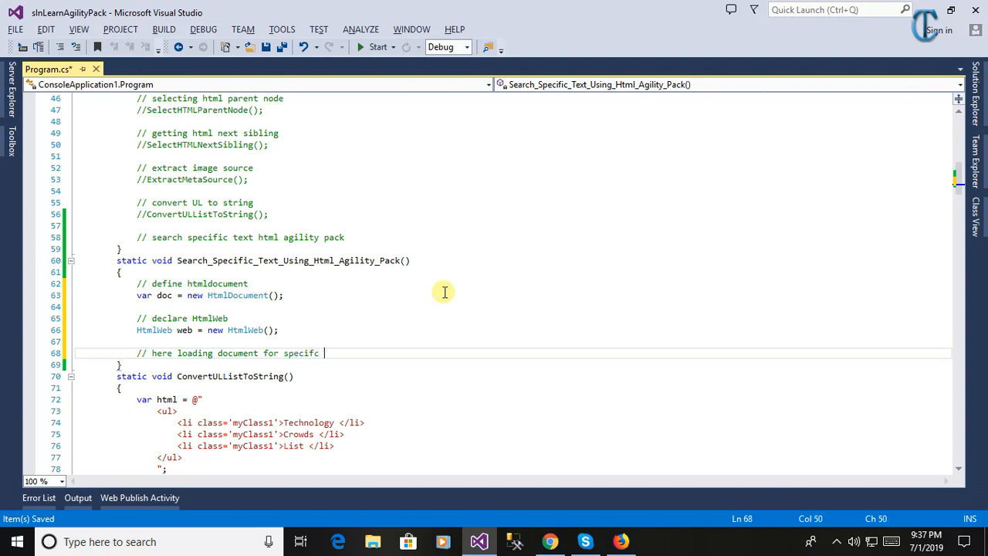
text(UR)
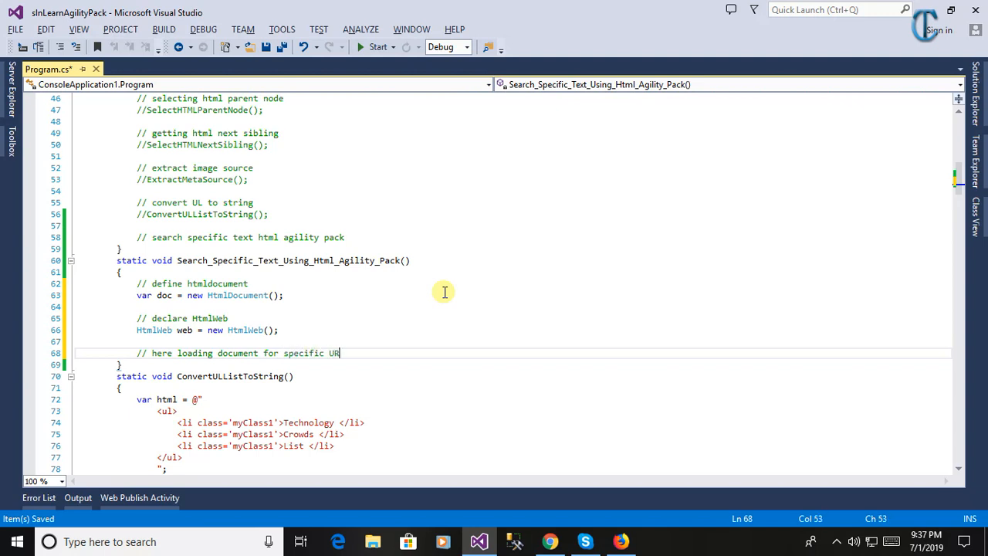
text(L)
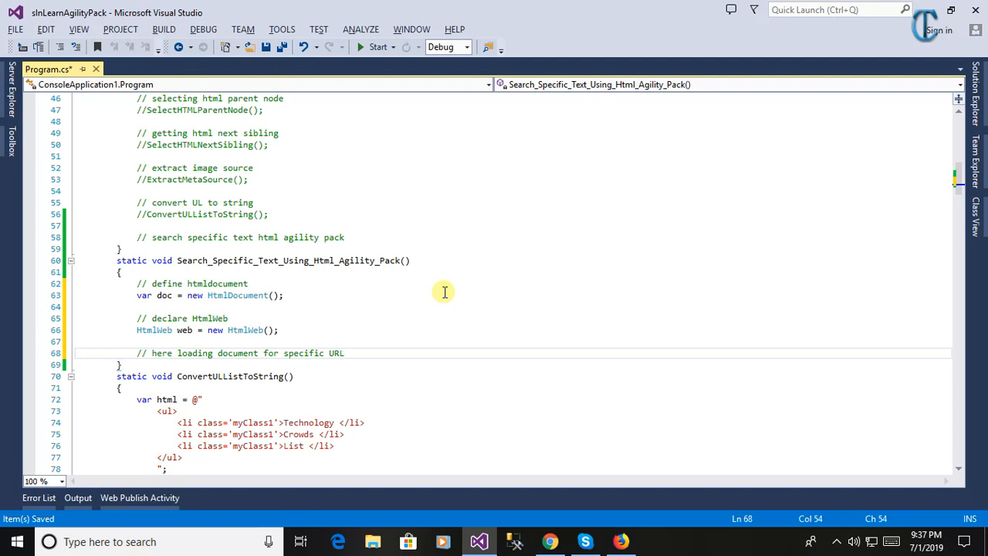
Step: In Chrome, scroll Technology Crowds and open the 'SHA-512 Hash using C#' article
click(549, 540)
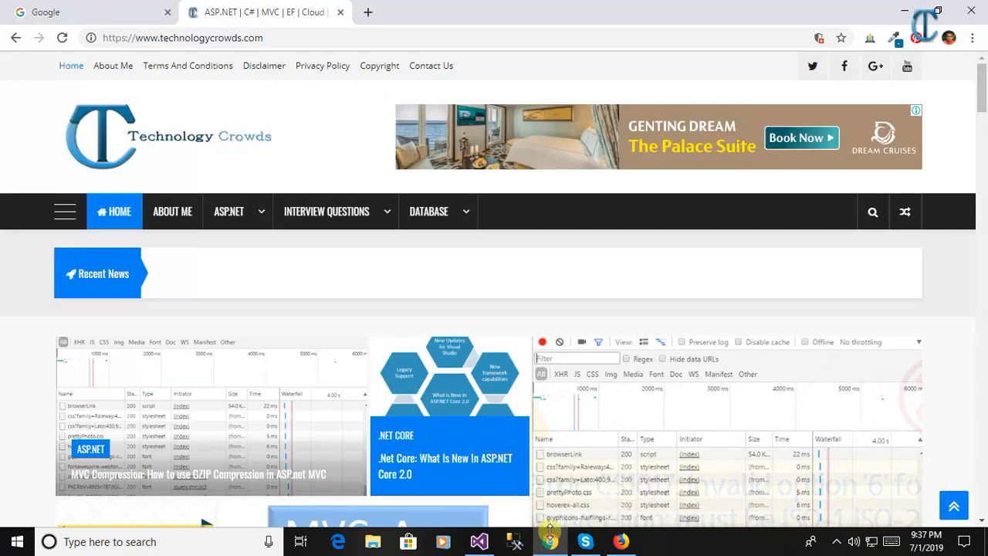
scroll(down, 3)
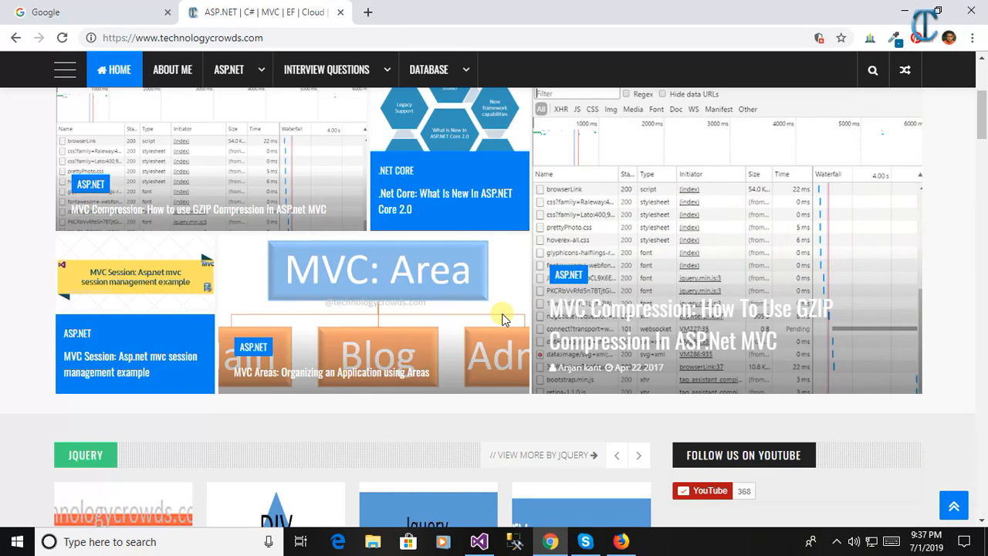
scroll(down, 3)
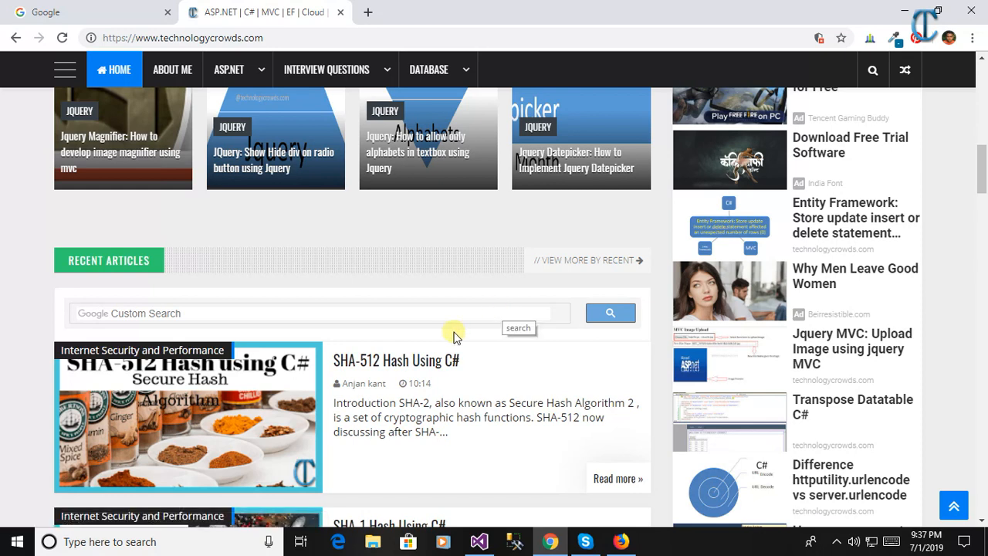
scroll(down, 3)
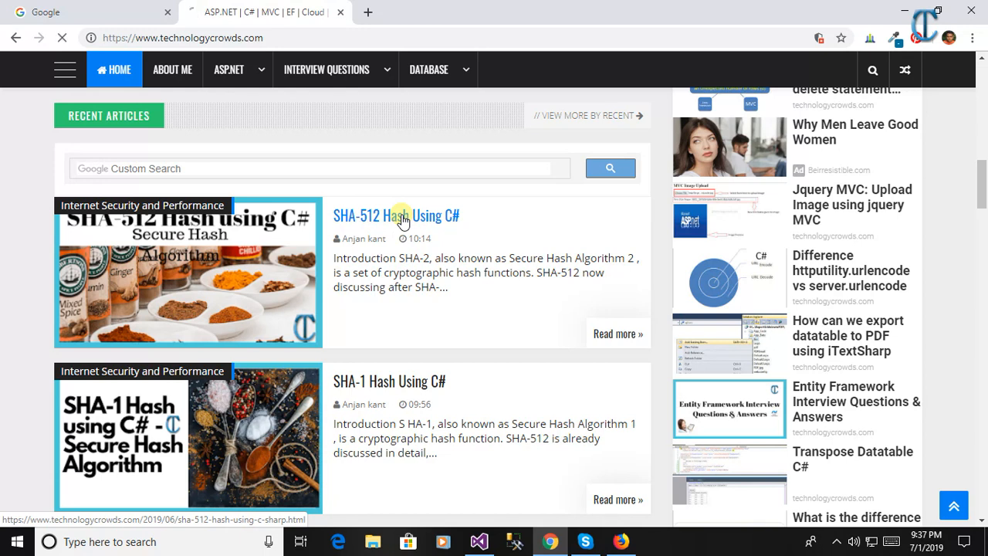
click(402, 216)
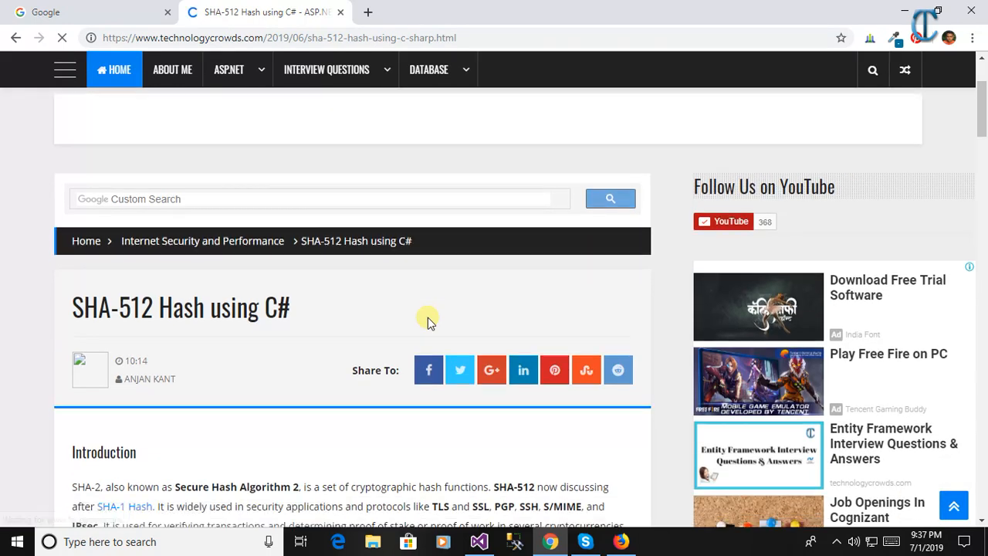
Step: Scroll through the article to its code sample and select its web address
scroll(down, 3)
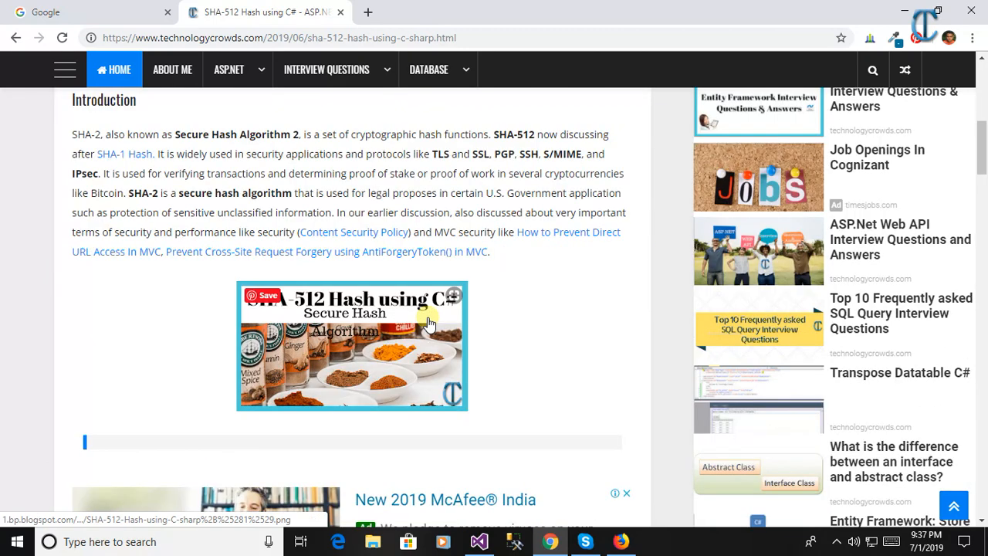
scroll(down, 3)
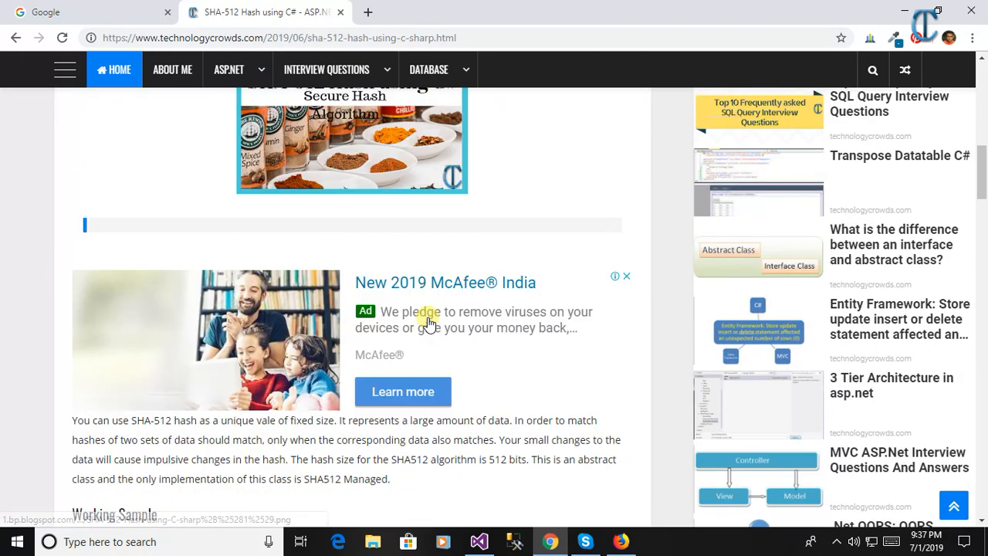
scroll(down, 3)
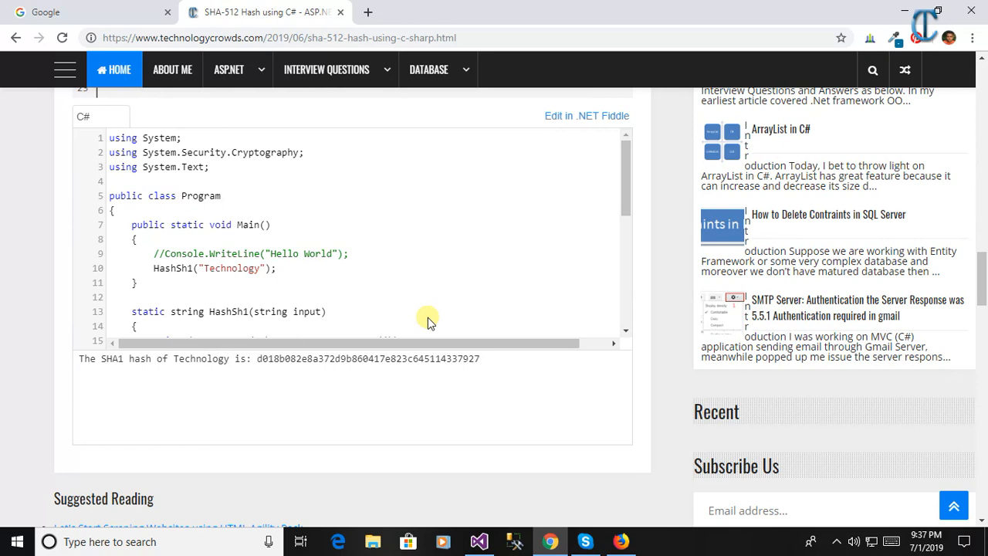
scroll(down, 3)
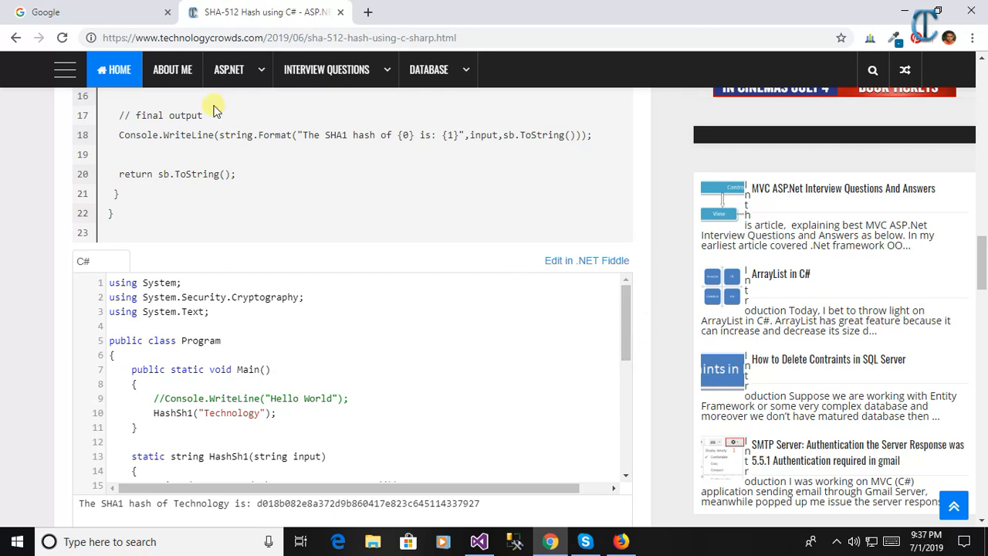
click(262, 37)
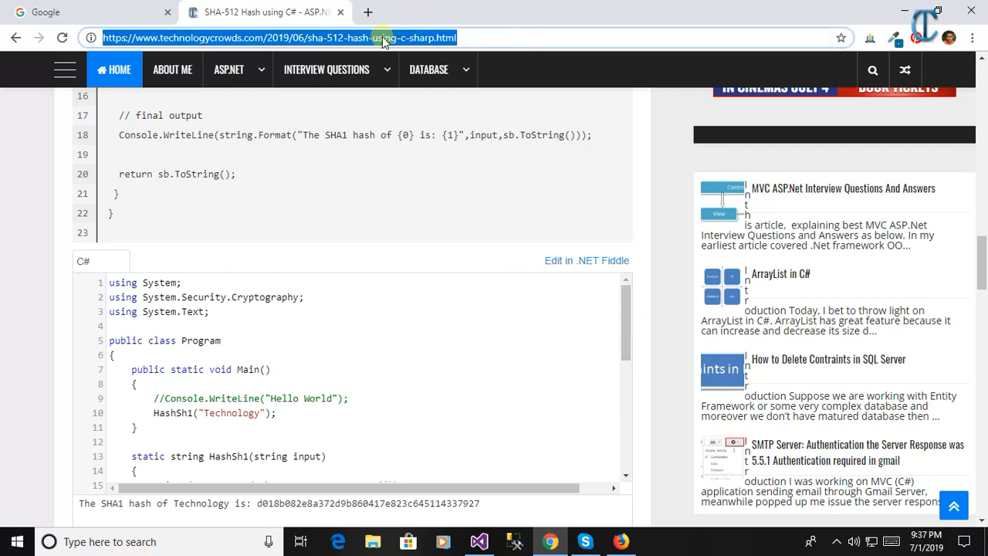
mouse_move(426, 116)
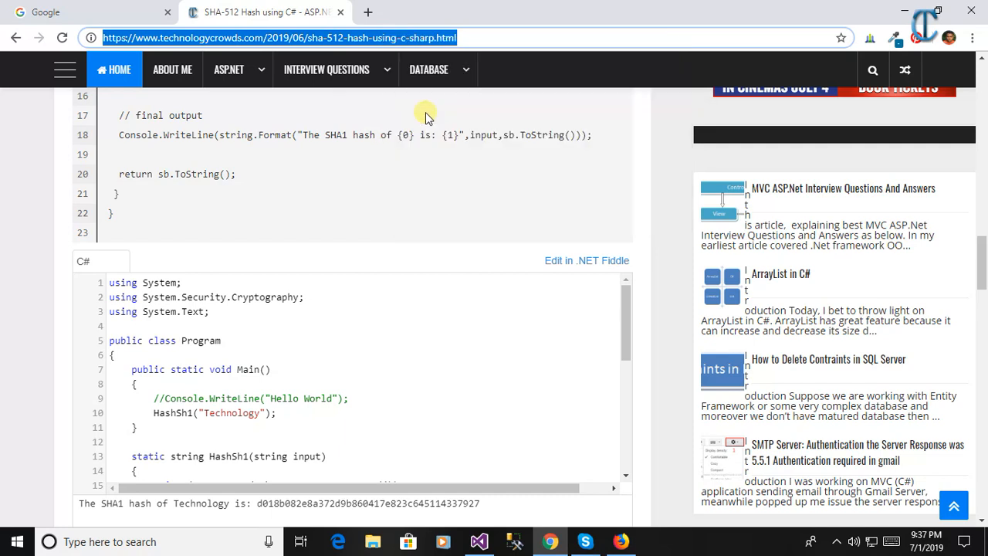
key(alt+tab)
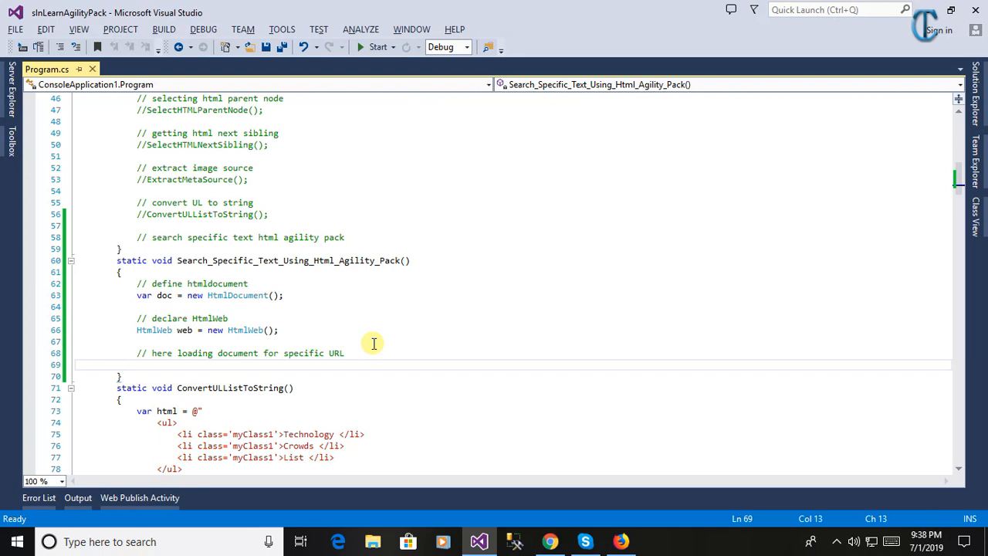
text(doc)
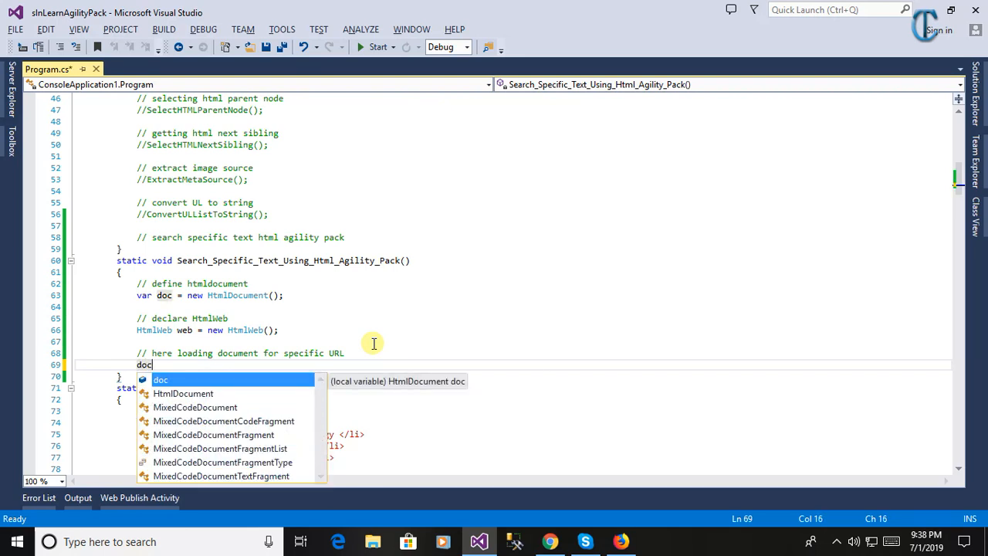
text(= web)
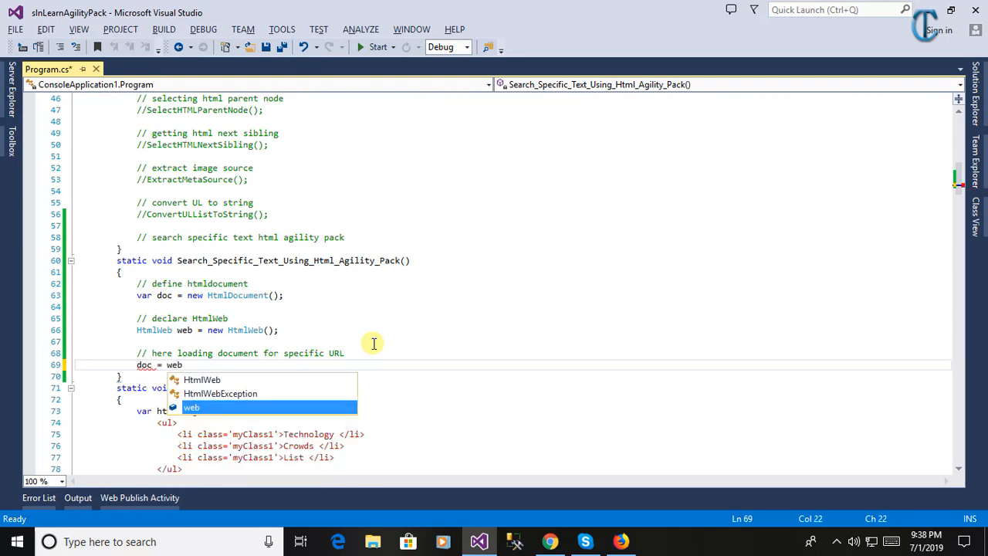
text(.Load())
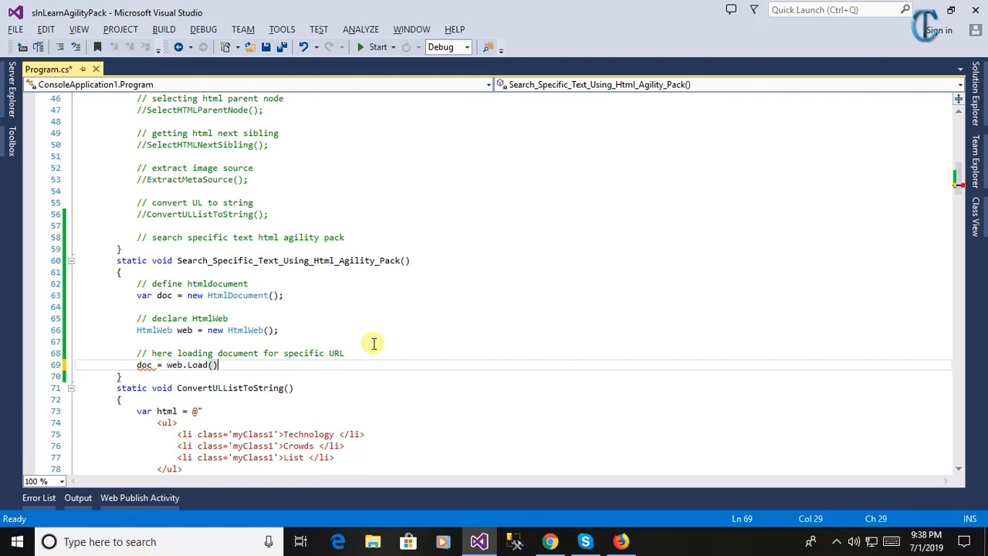
text(()
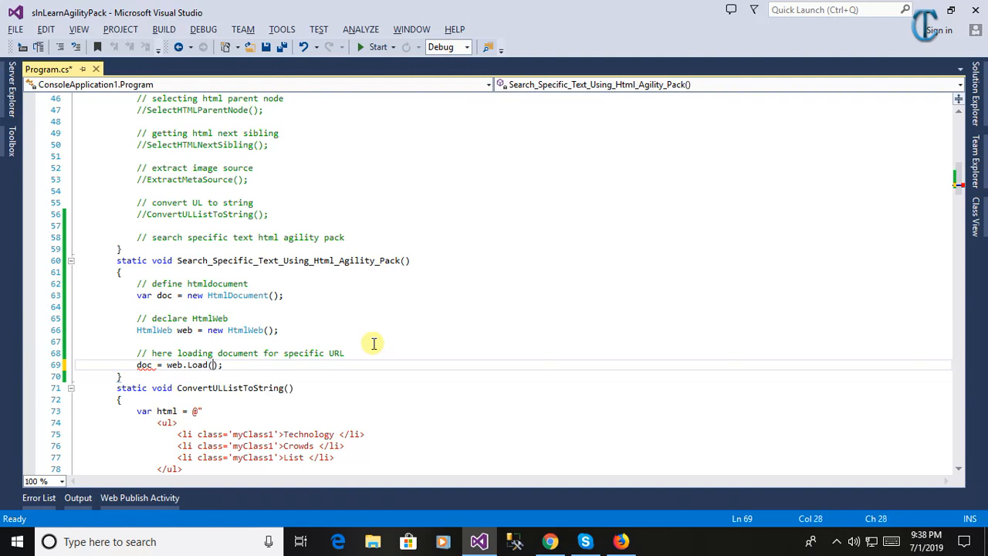
text("https://www.technologycrowds.com/2019/06/sha-512-hash-using-c-sharp.html")
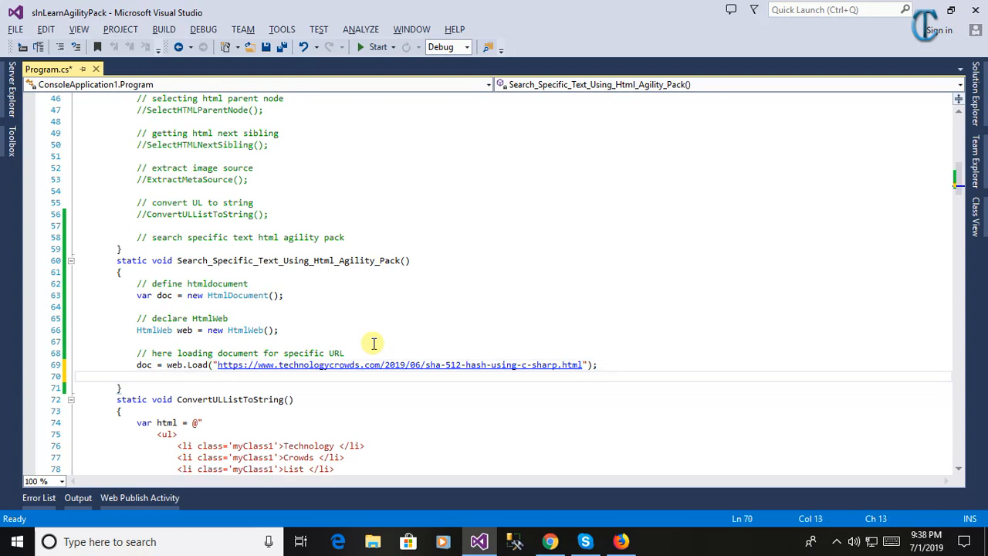
key(Ctrl+S)
text(//)
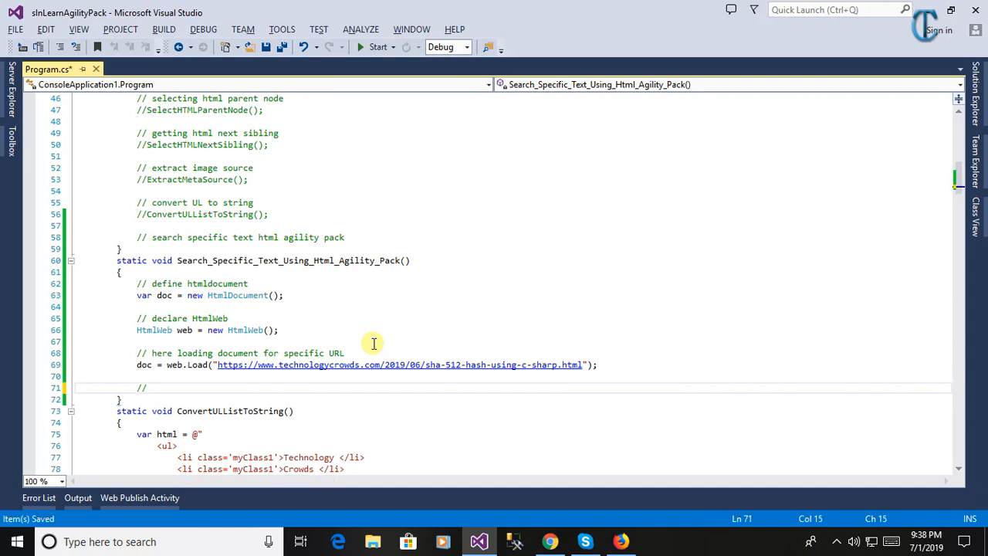
Step: Write the comment '// here searching for specific words', retyping URL as words
text(here)
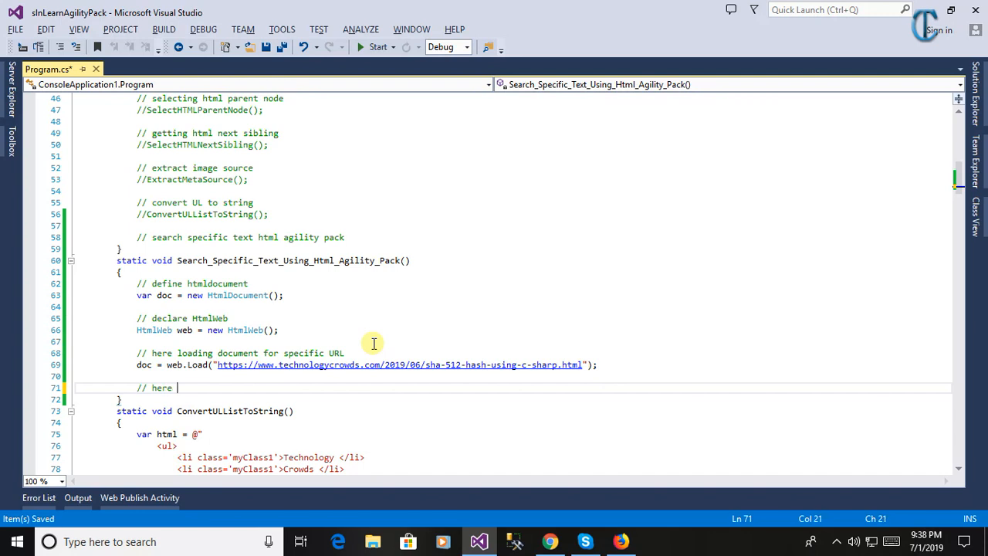
text(sea)
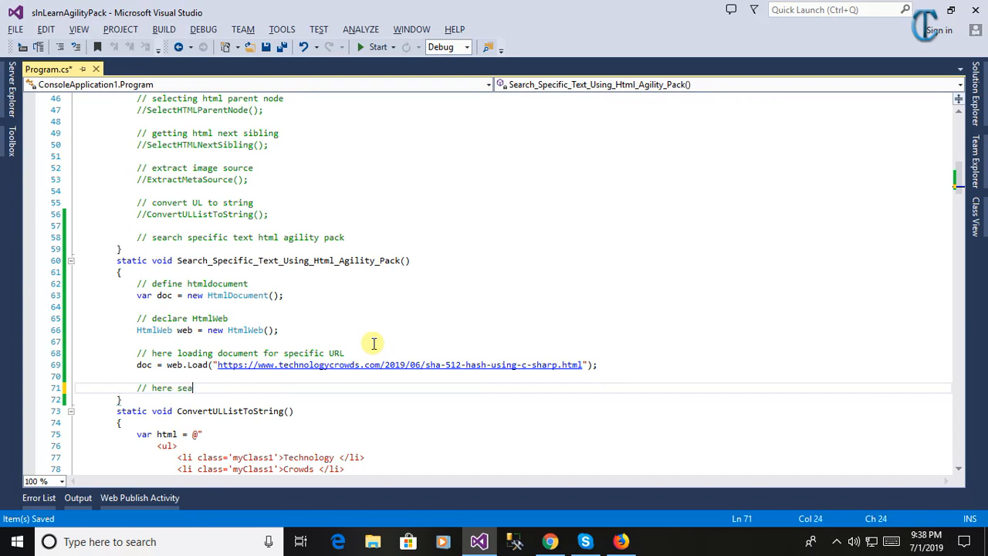
text(rching for specific)
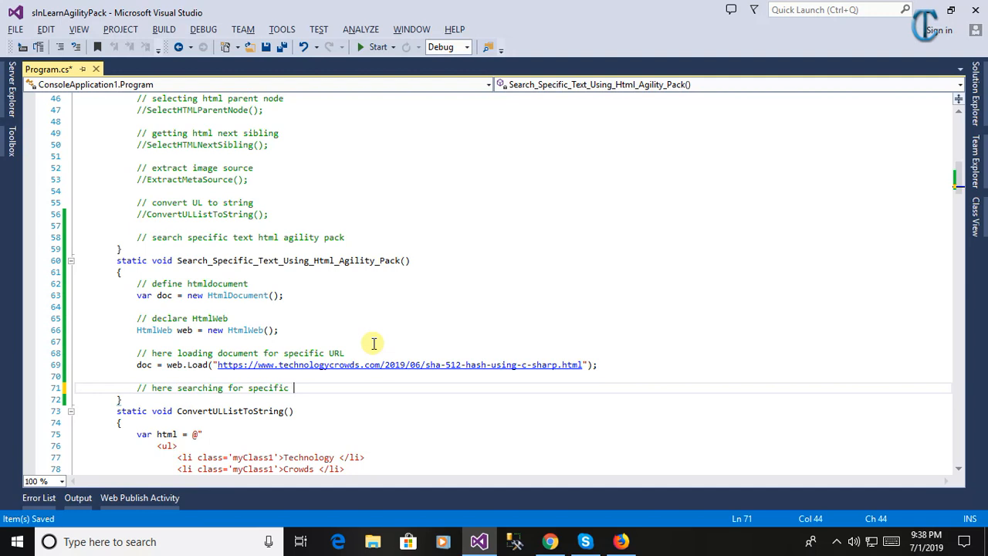
text(URL)
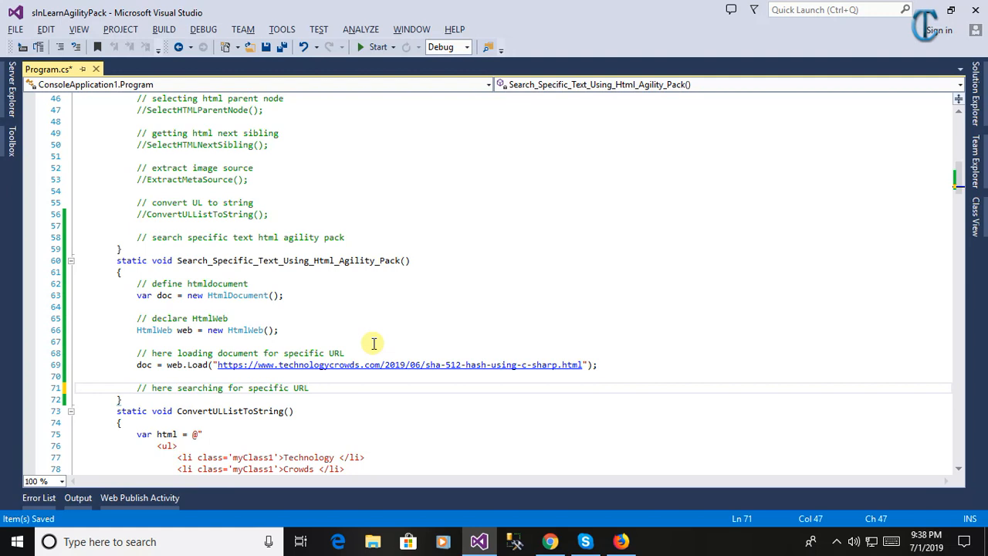
double_click(300, 388)
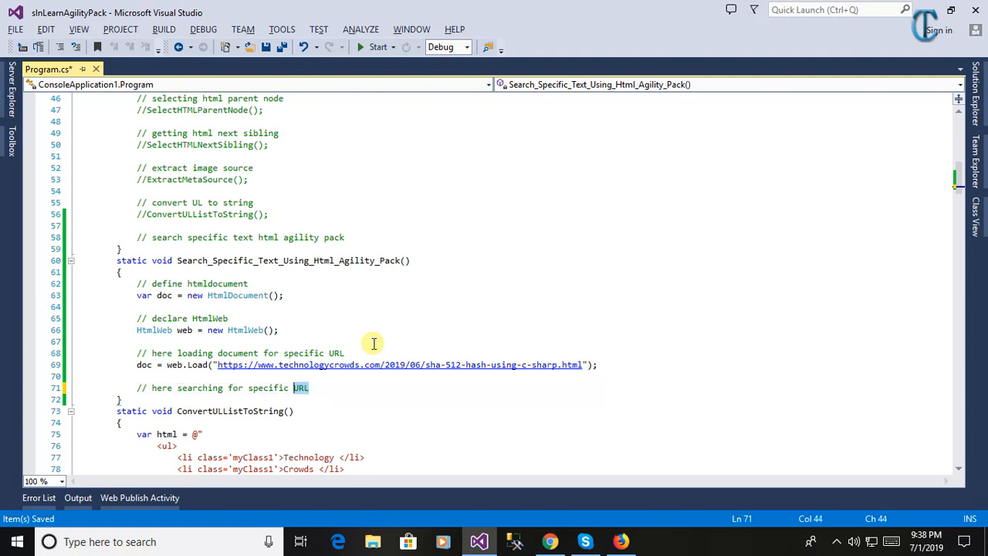
text(words)
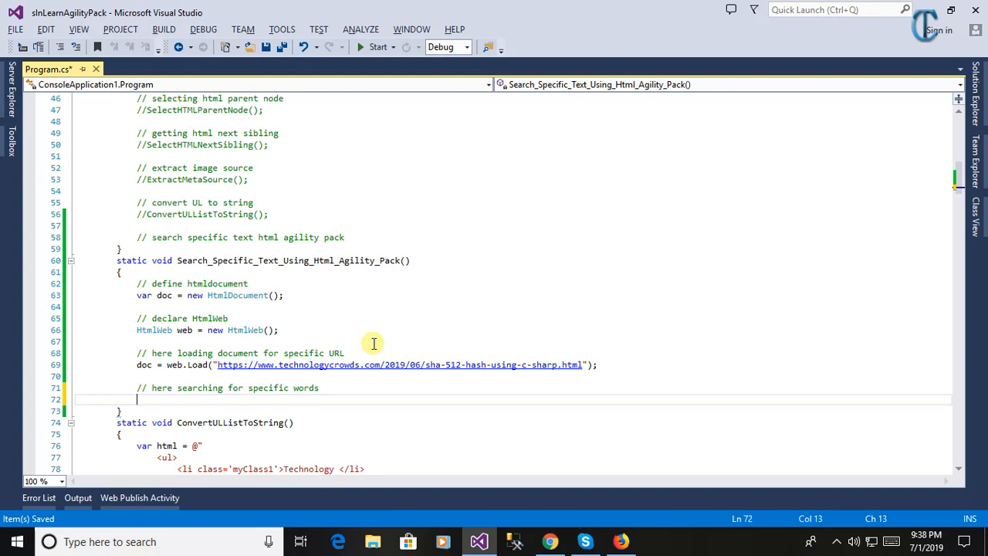
Step: Start var ress = doc.DocumentNode.SelectSingleNode("//*")
text(var r)
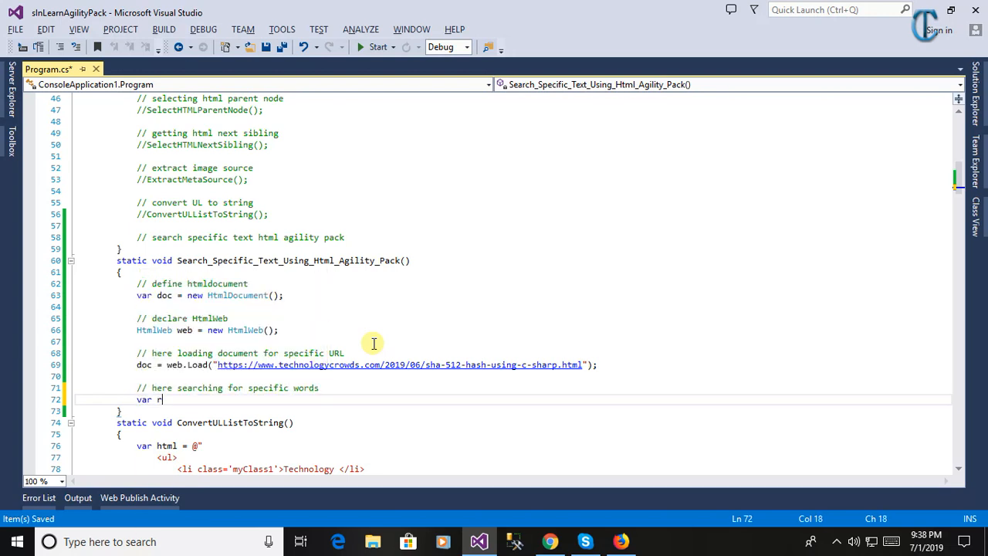
text(ess =)
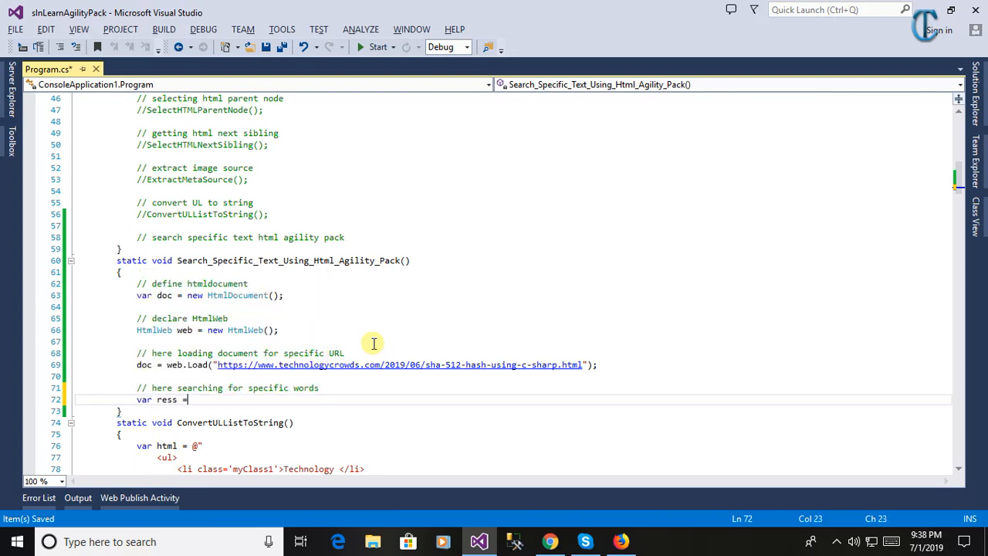
text(doc.)
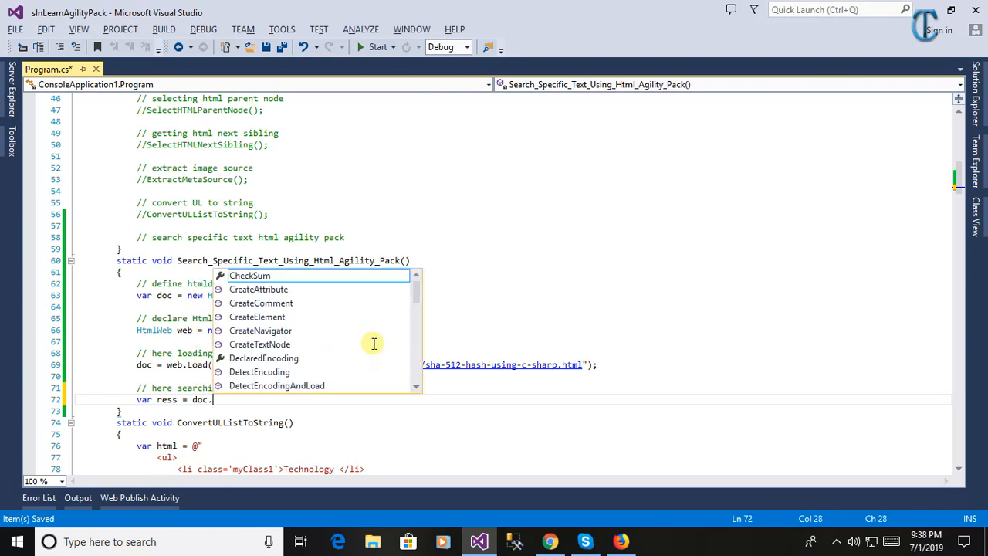
text(de.SelectSingleNode()
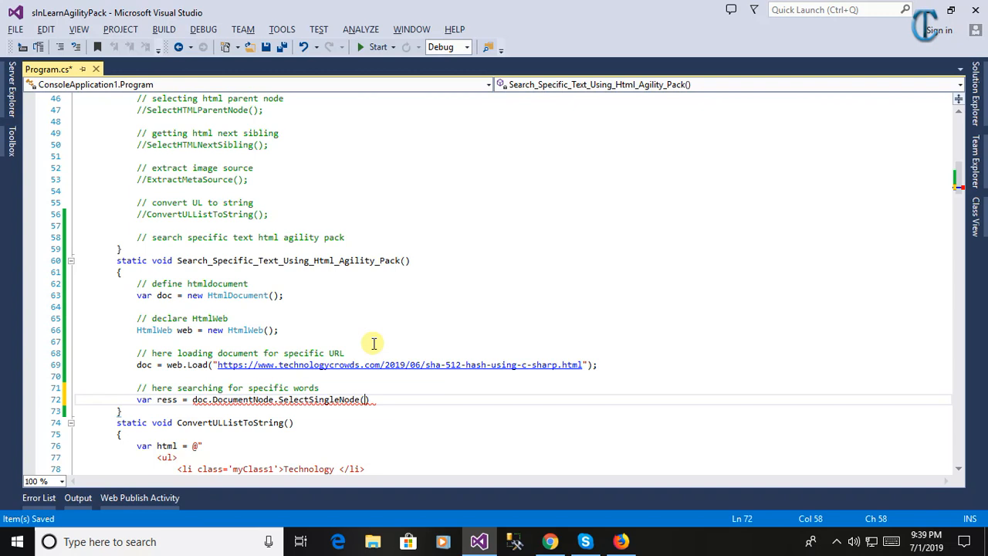
text("")
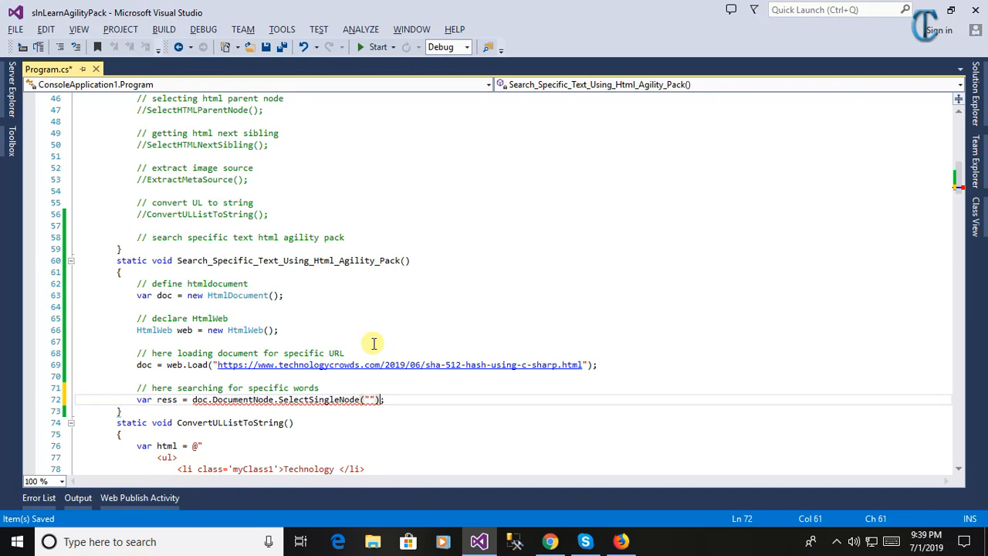
text(//)
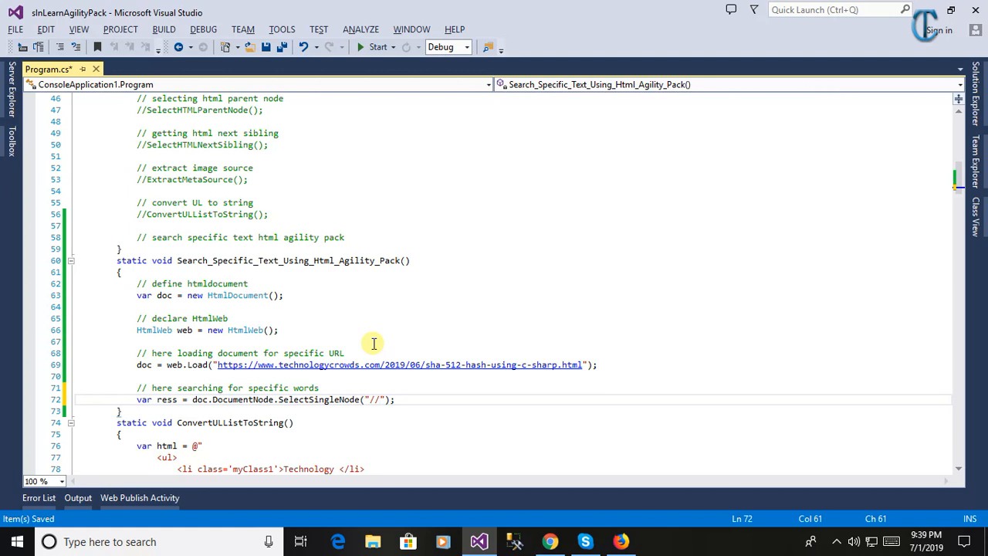
text(*)
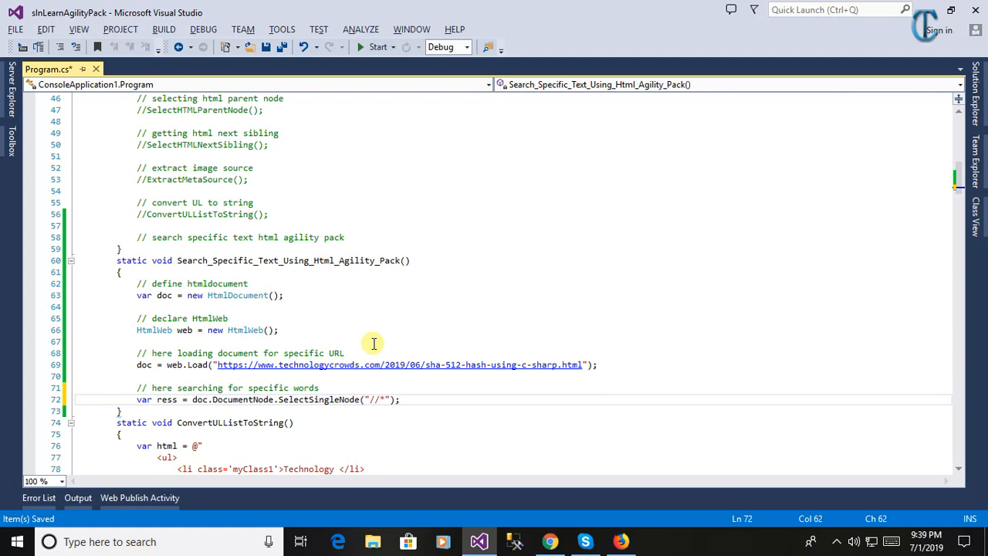
Step: Complete the XPath as "//*[text()[contains(.,'working')]]" and append .InnerText
text([text])
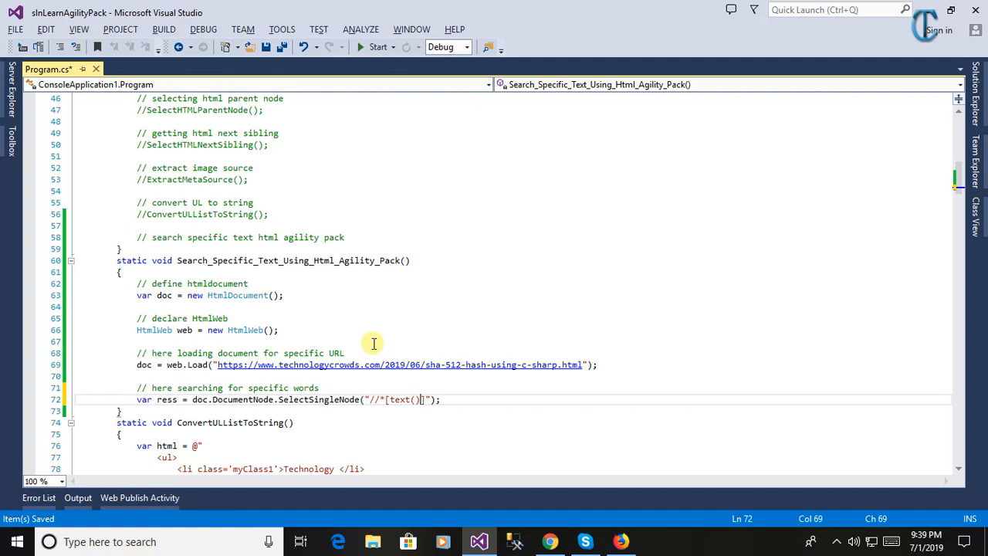
text([])
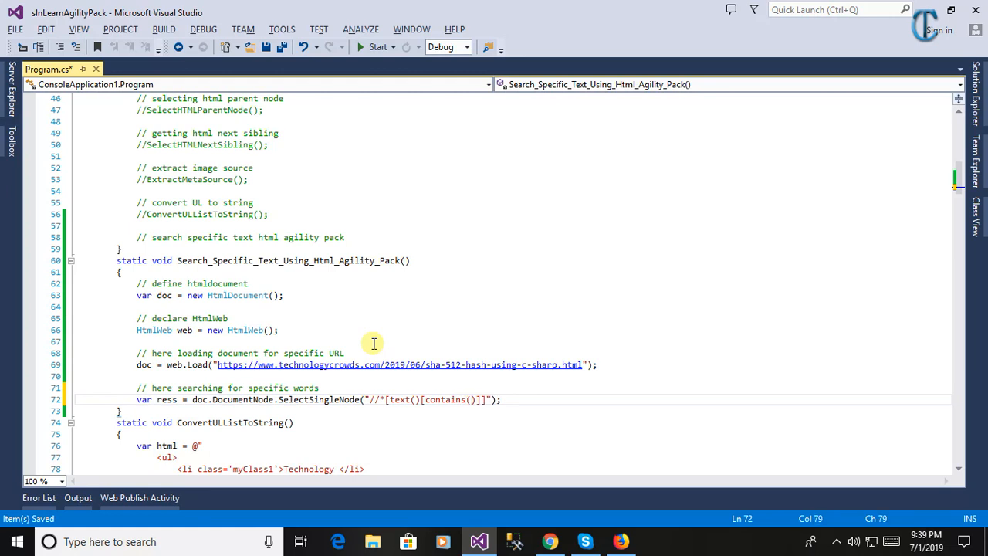
text(.)
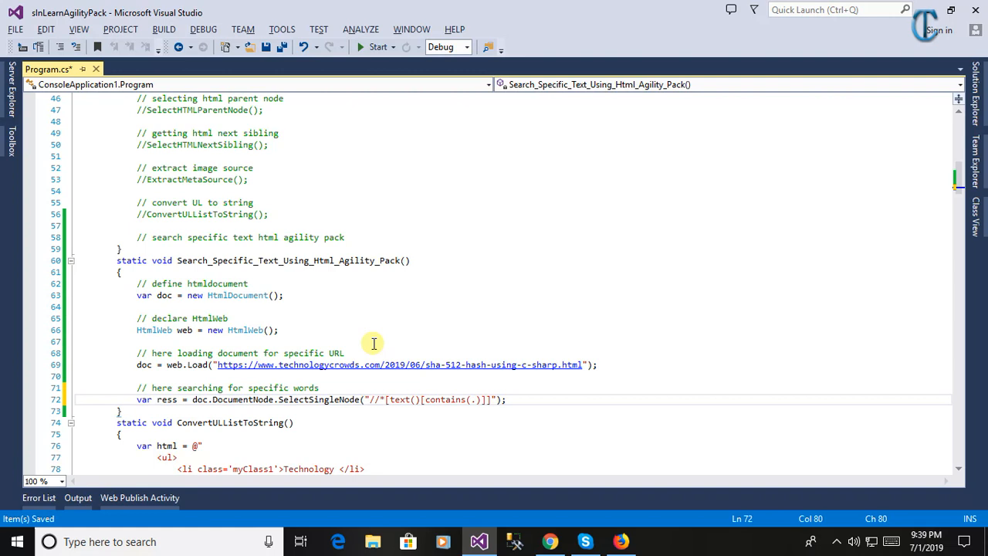
text('')
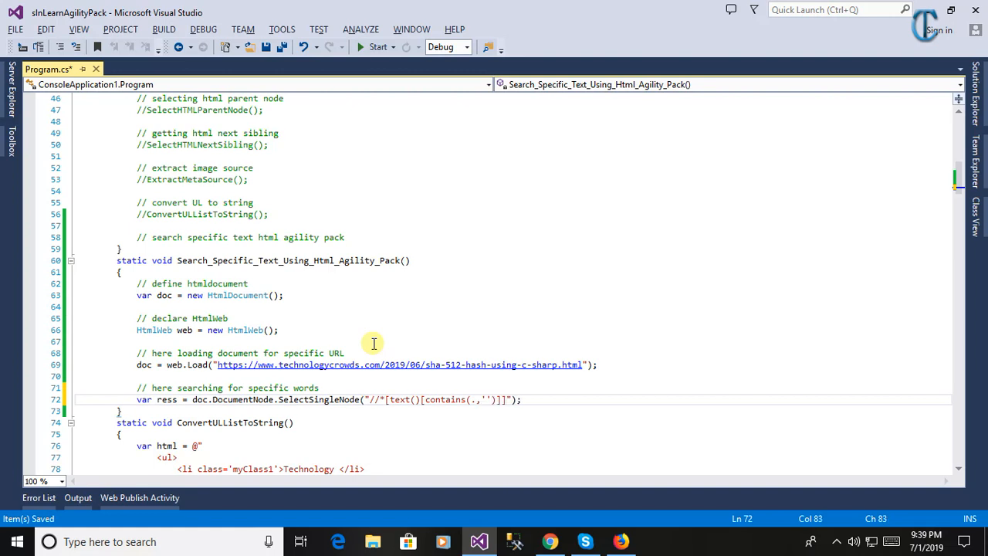
text(w)
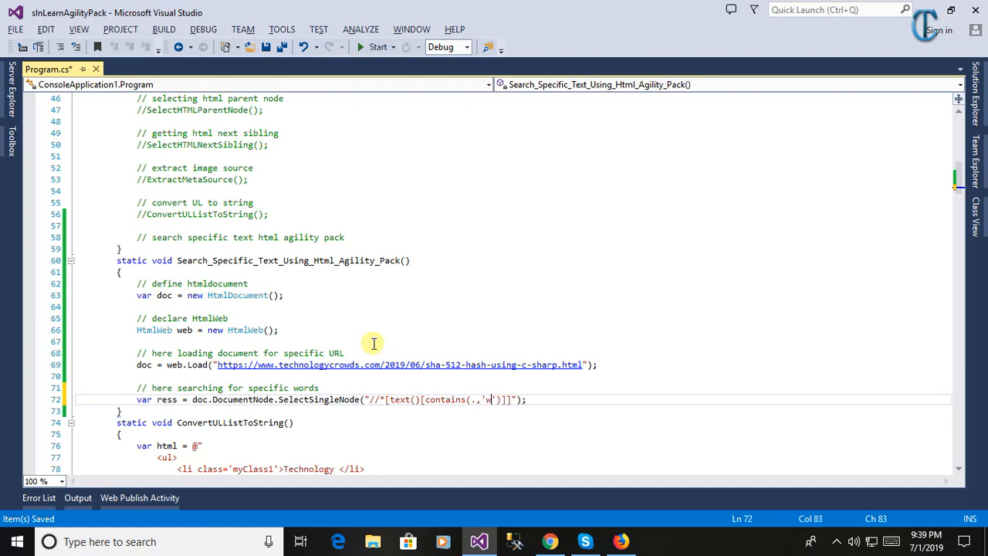
text(orking)
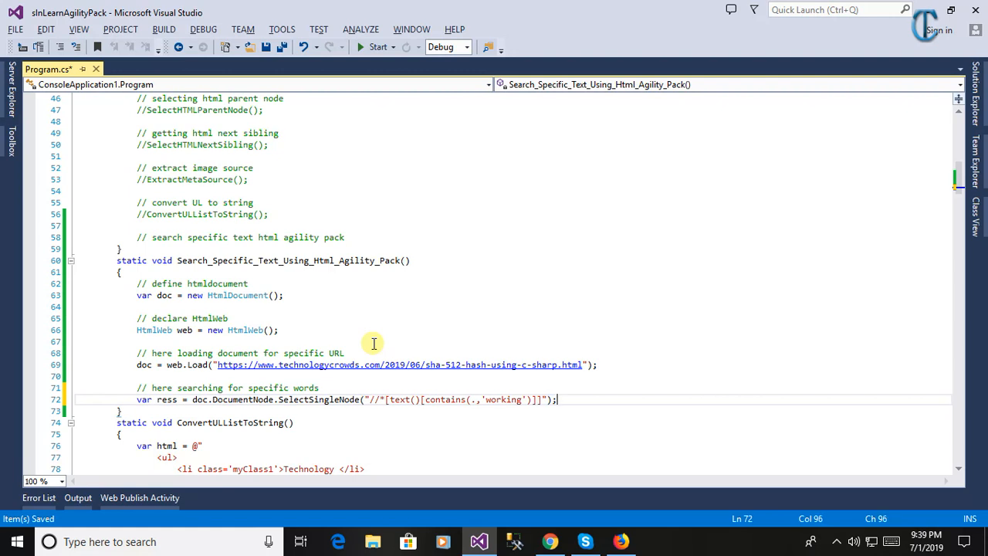
text(.inn)
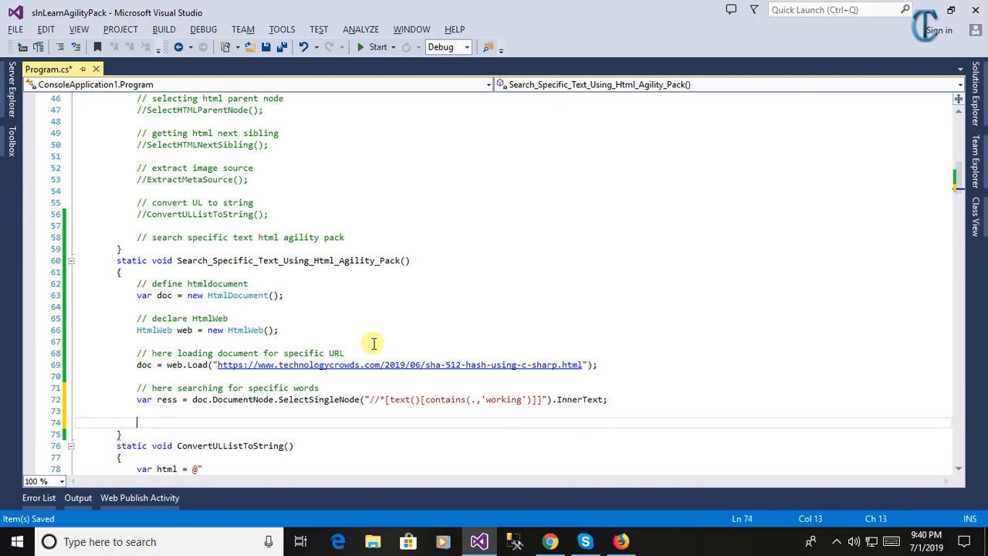
Step: Add the comment '// now displaying final output'
text(//)
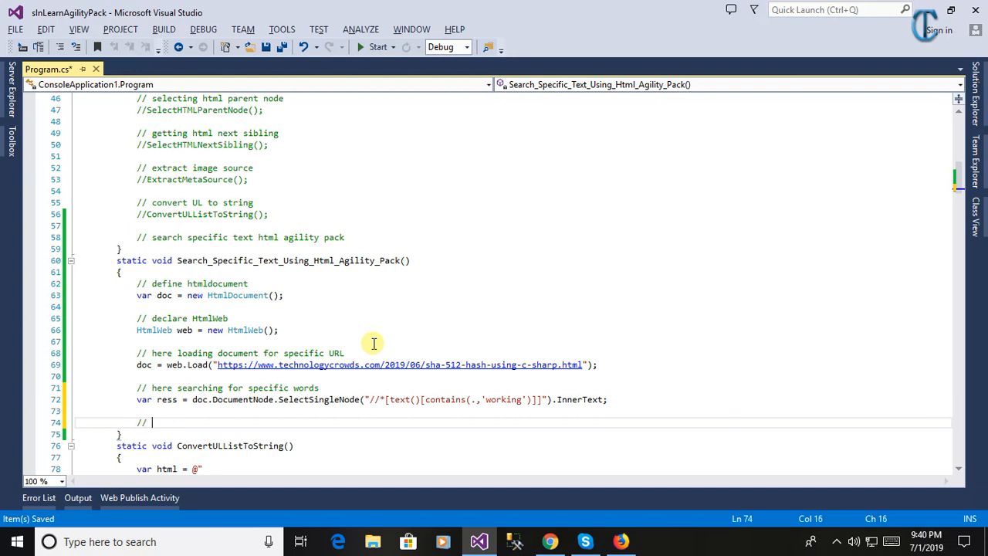
text(now)
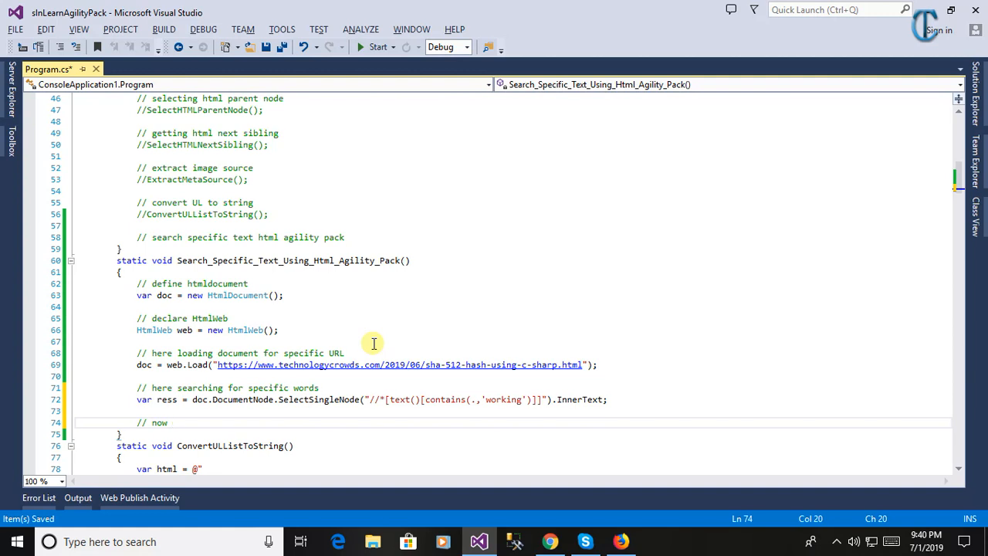
text(display)
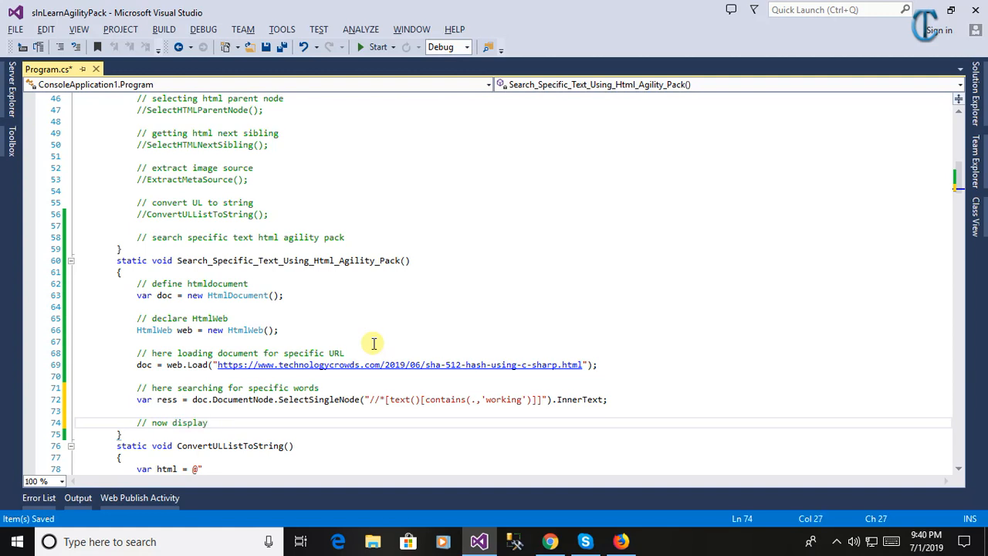
text(ing)
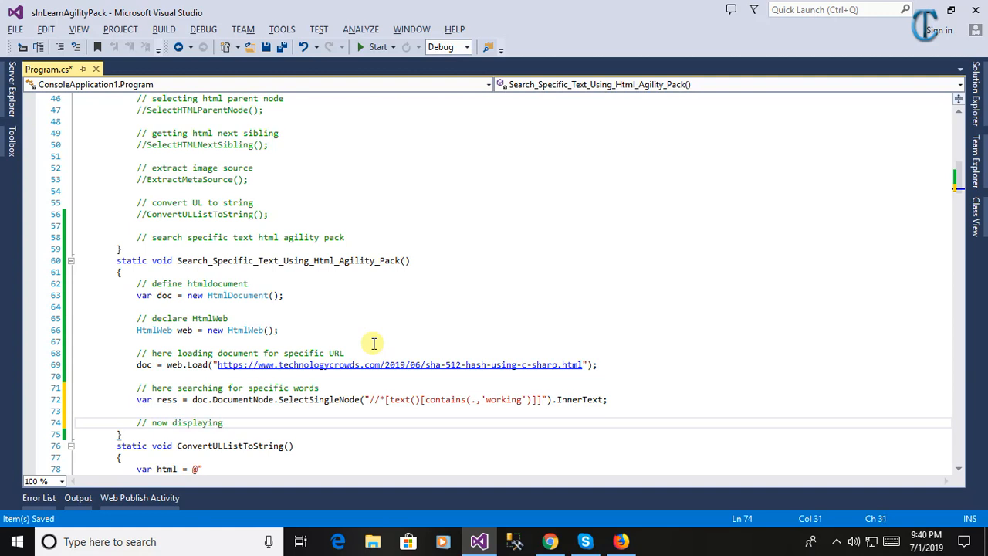
text(final)
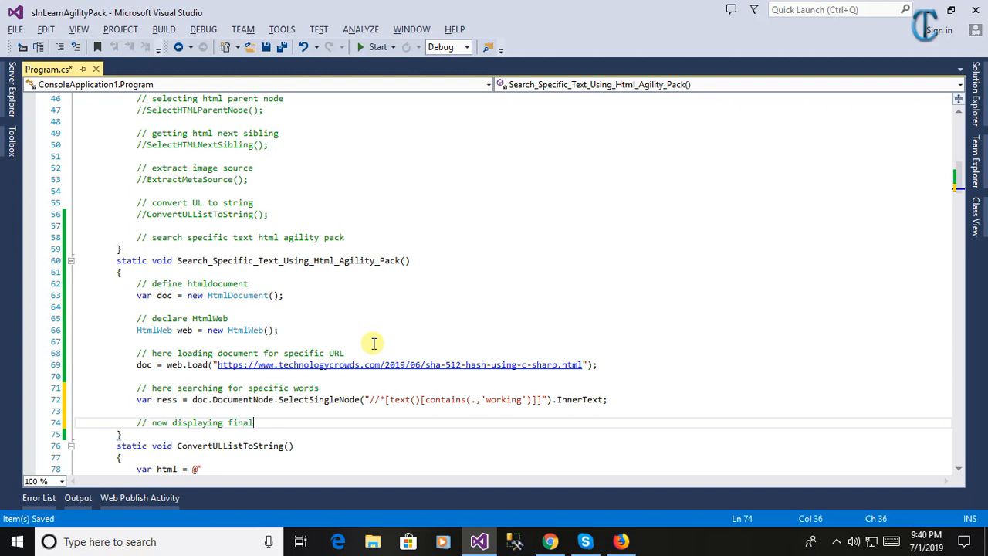
text(output)
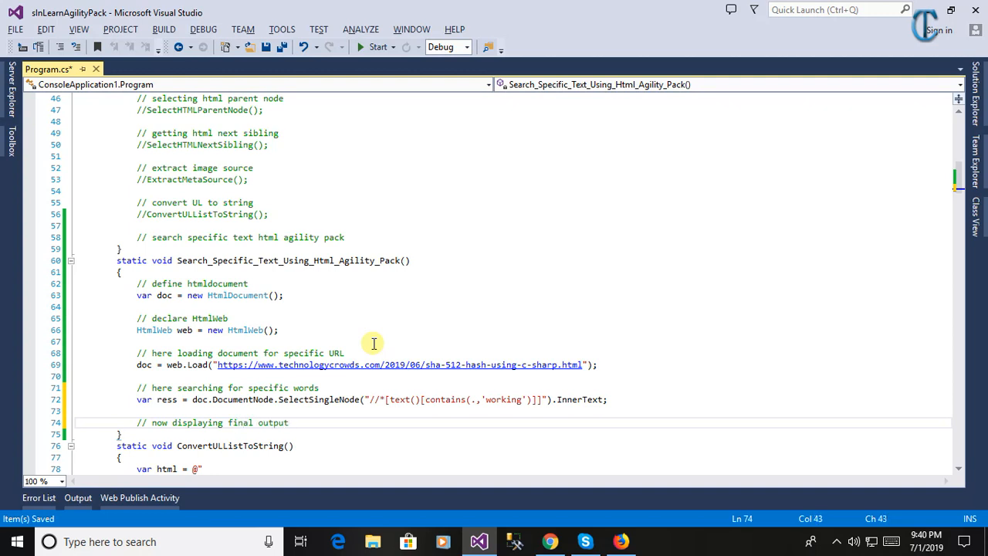
Step: Write Console.WriteLine(ress); to print the search result
text(conso)
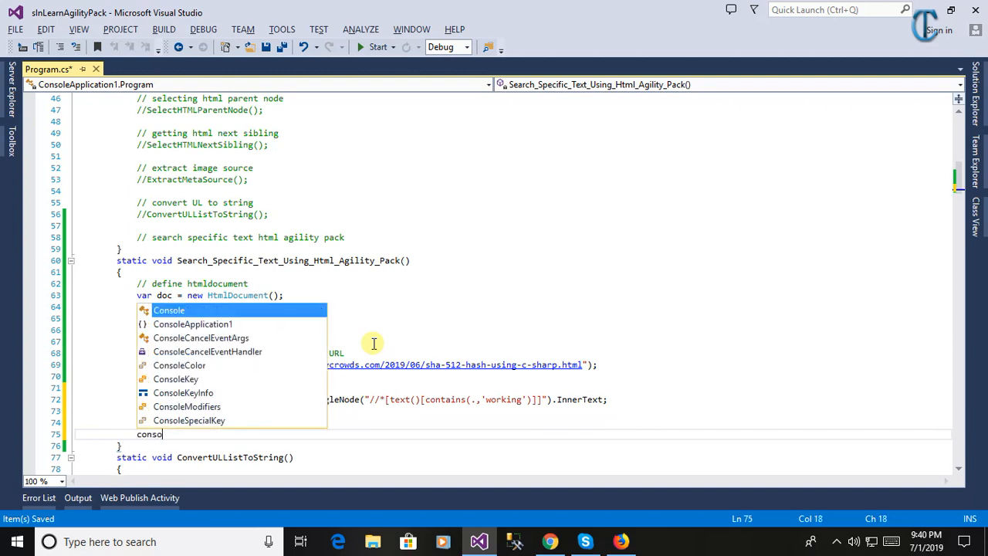
text(.WriteLine)
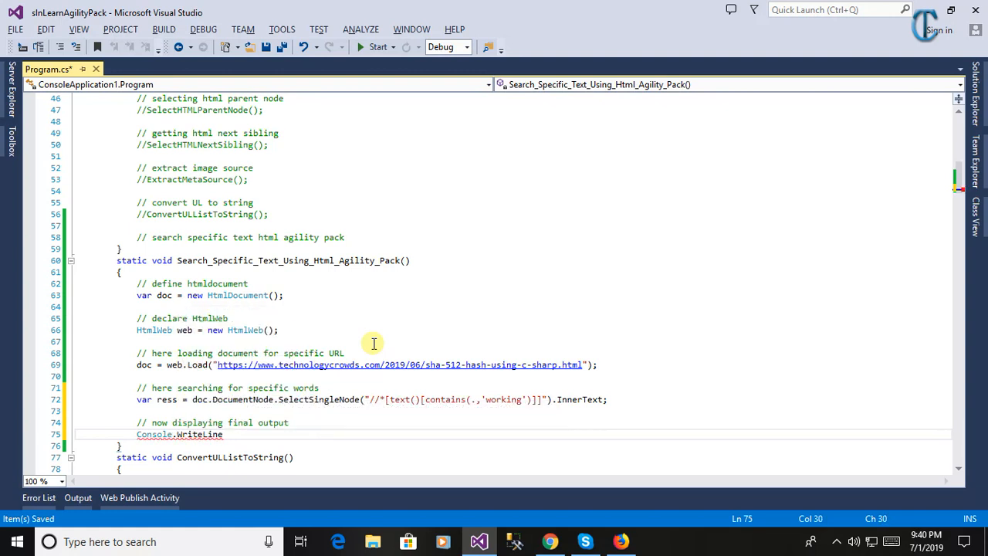
text(();)
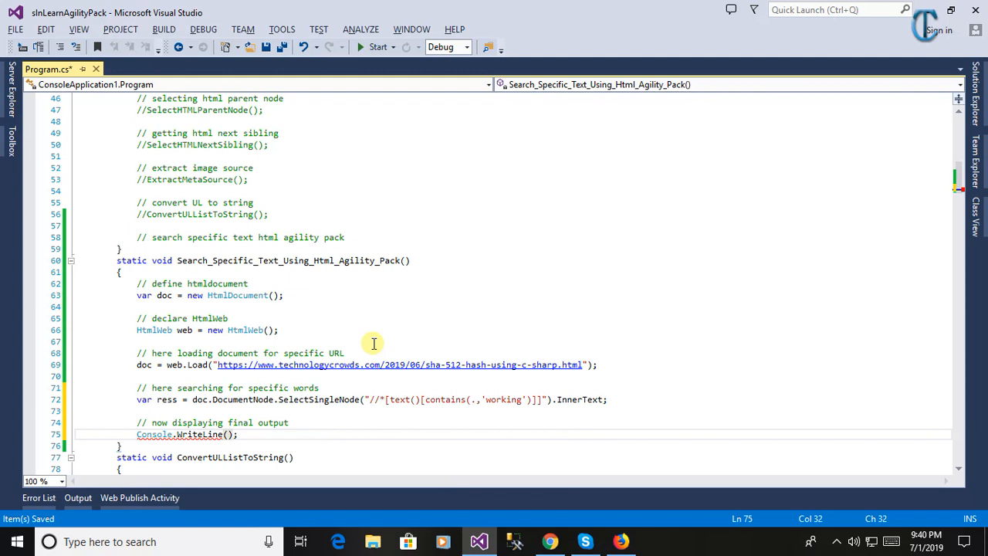
text(r)
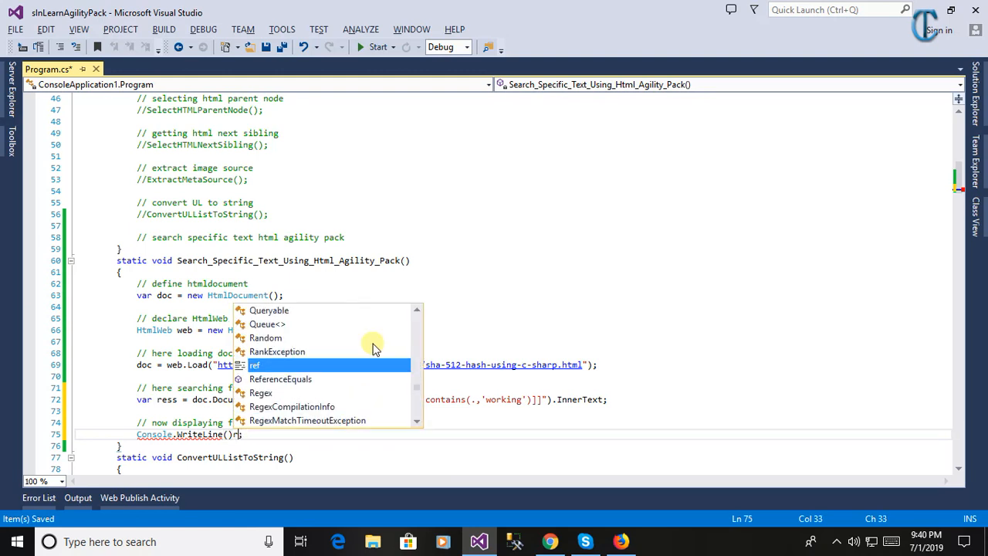
text(ress)
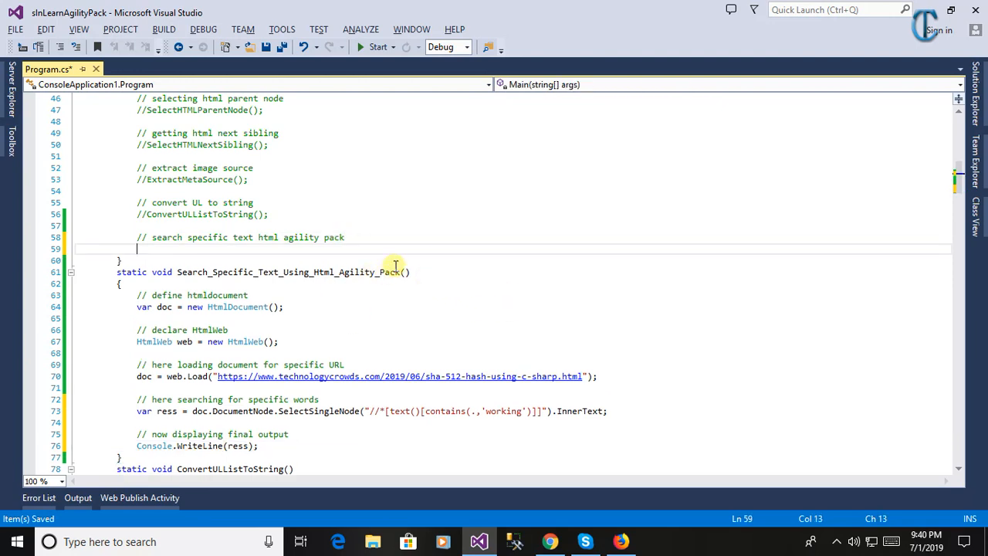
Step: Call Search_Specific_Text_Using_Html_Agility_Pack(); from Main and start debugging with a breakpoint there
text(Search_Specific_Text_Using_Html_Agility_Pack)
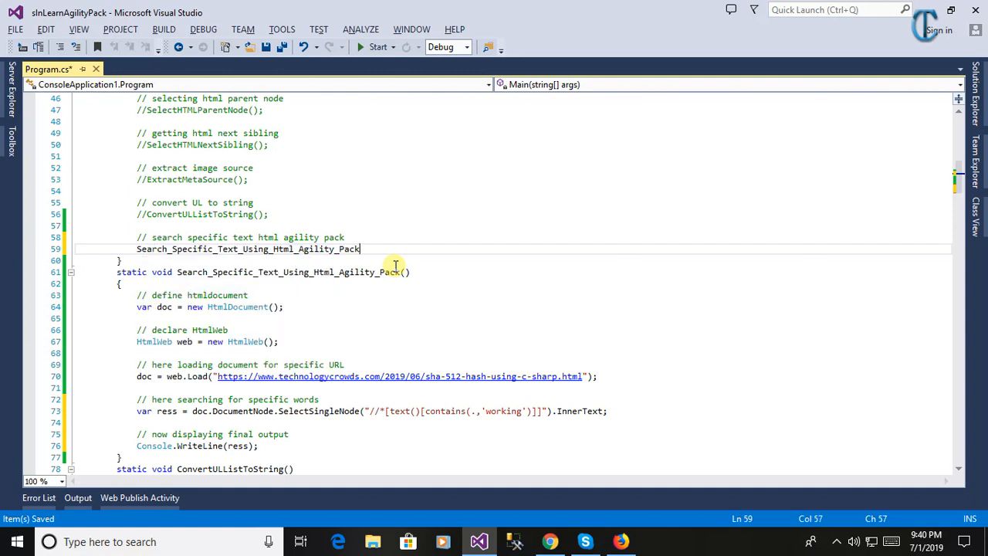
text(();)
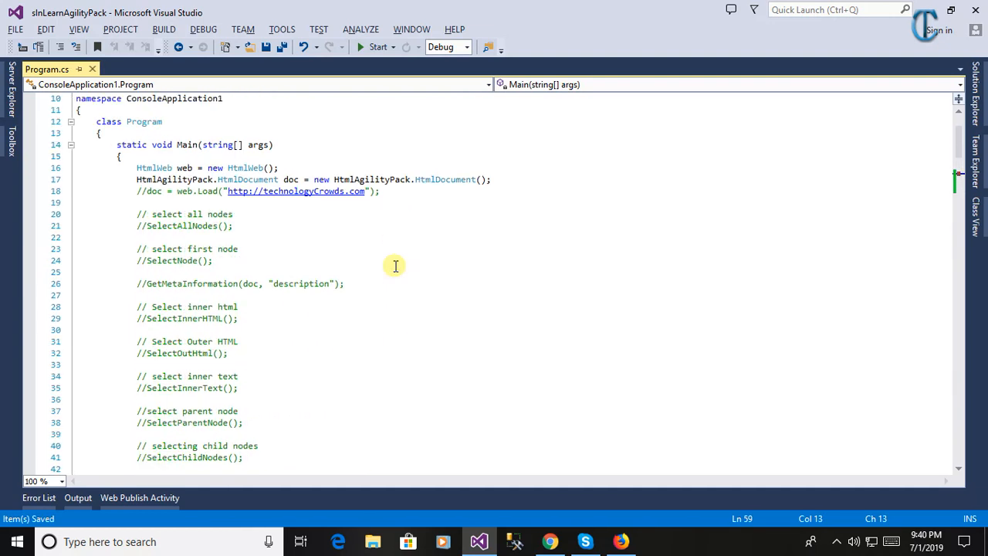
scroll(down, 3)
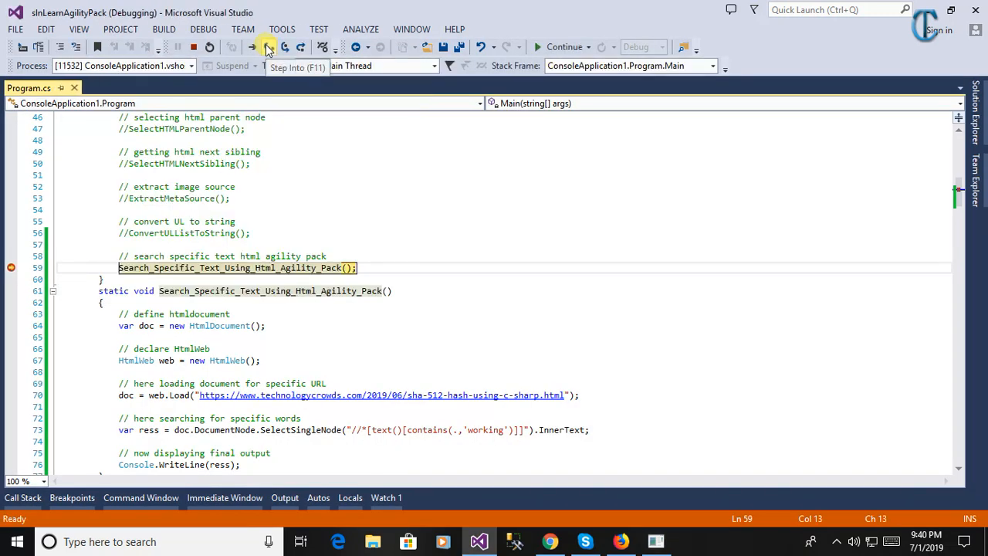
Step: Step into the search method until execution pauses at Console.WriteLine(ress)
click(266, 49)
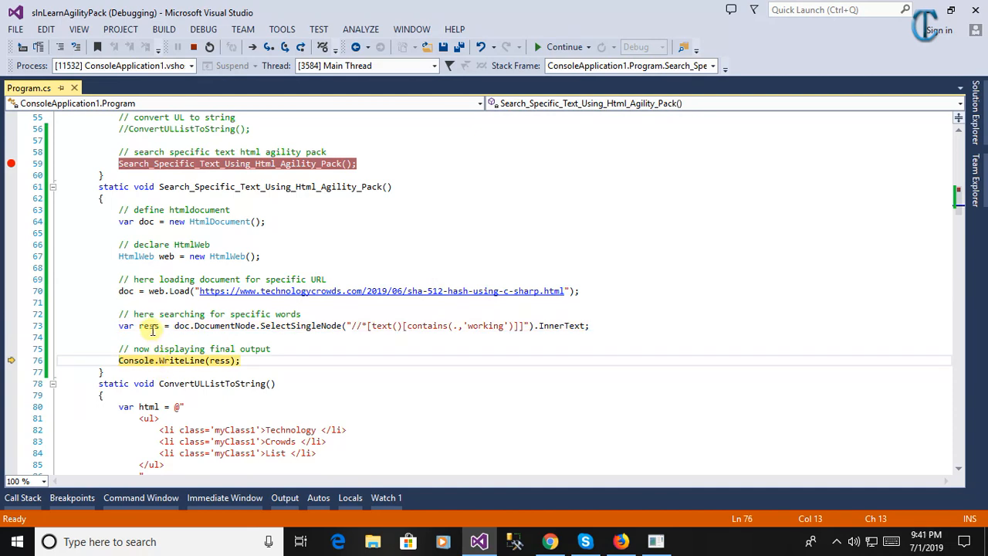
mouse_move(151, 326)
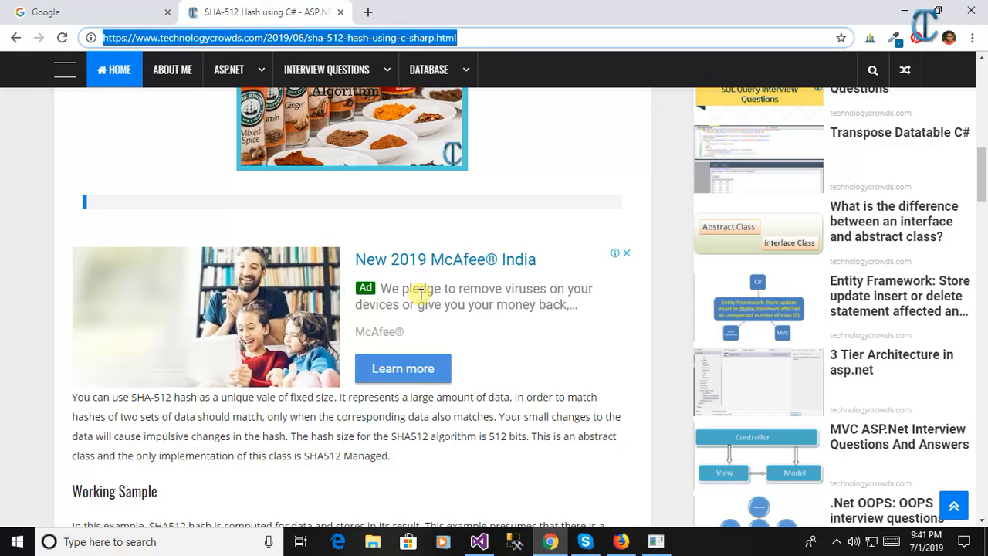
Step: Find 'work' on the SHA-512 page and select the matching Working Sample heading text
scroll(up, 3)
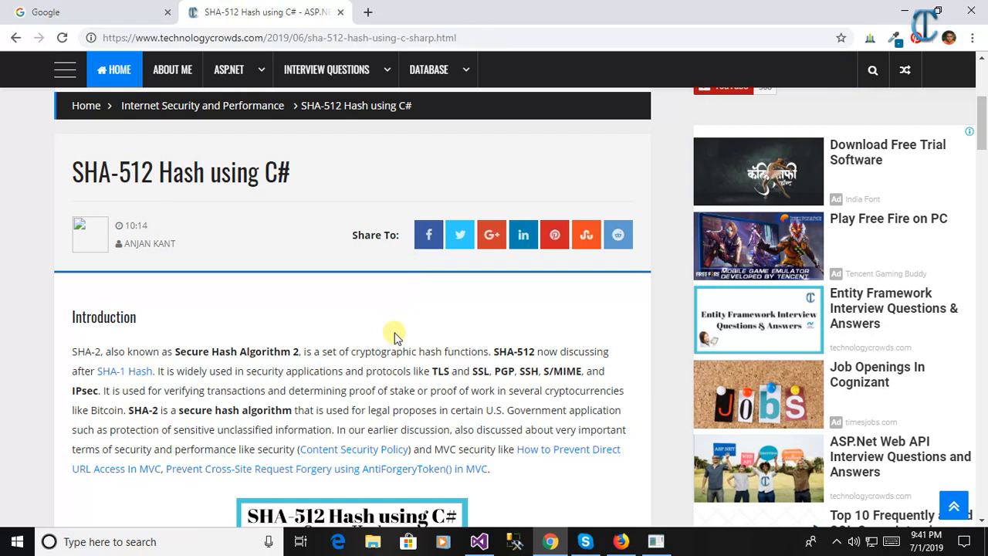
text(working)
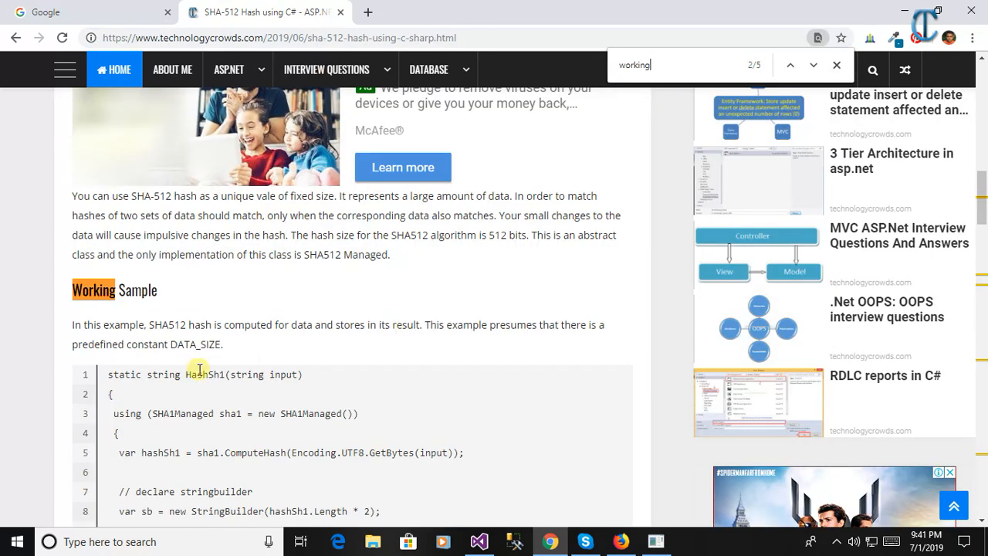
double_click(93, 290)
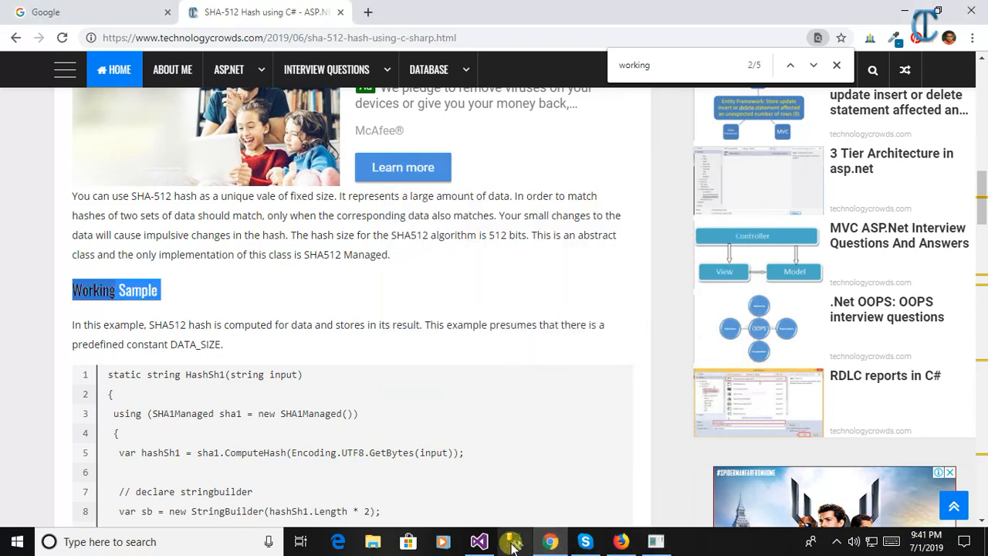
click(511, 542)
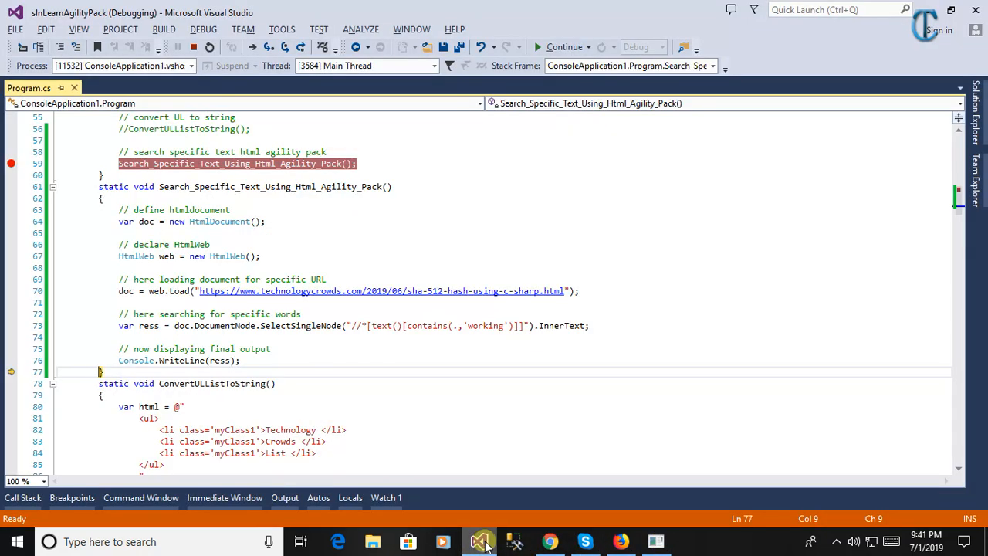
click(550, 542)
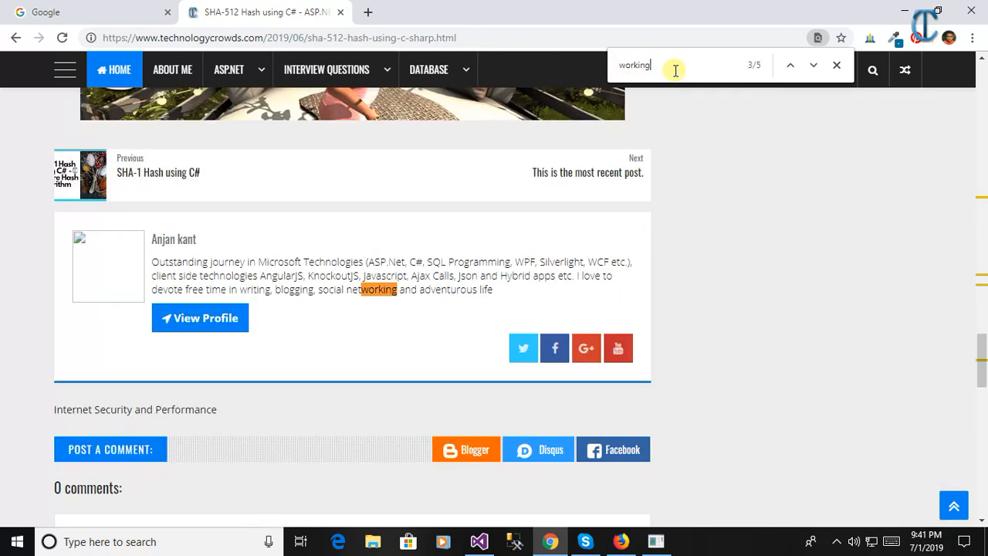
mouse_move(585, 191)
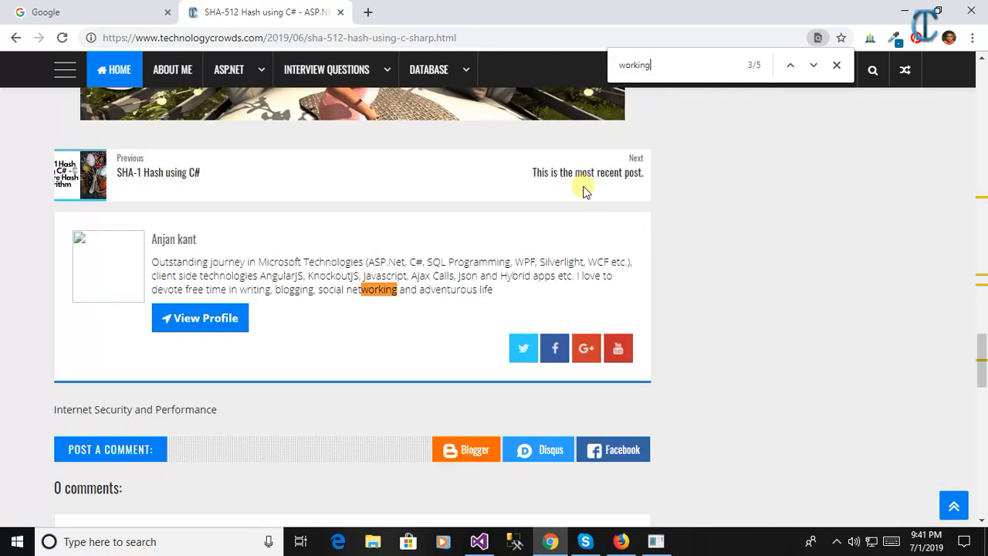
mouse_move(948, 45)
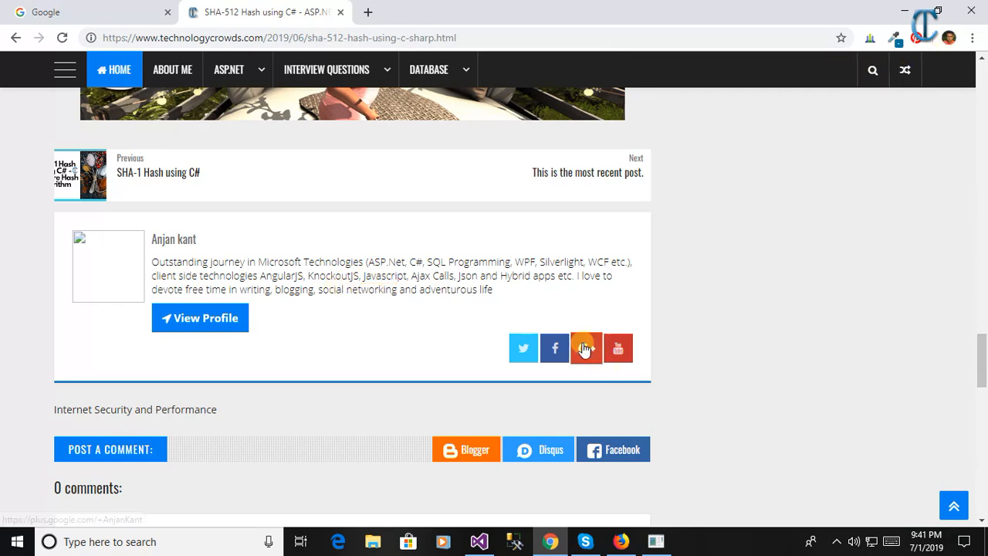
mouse_move(833, 133)
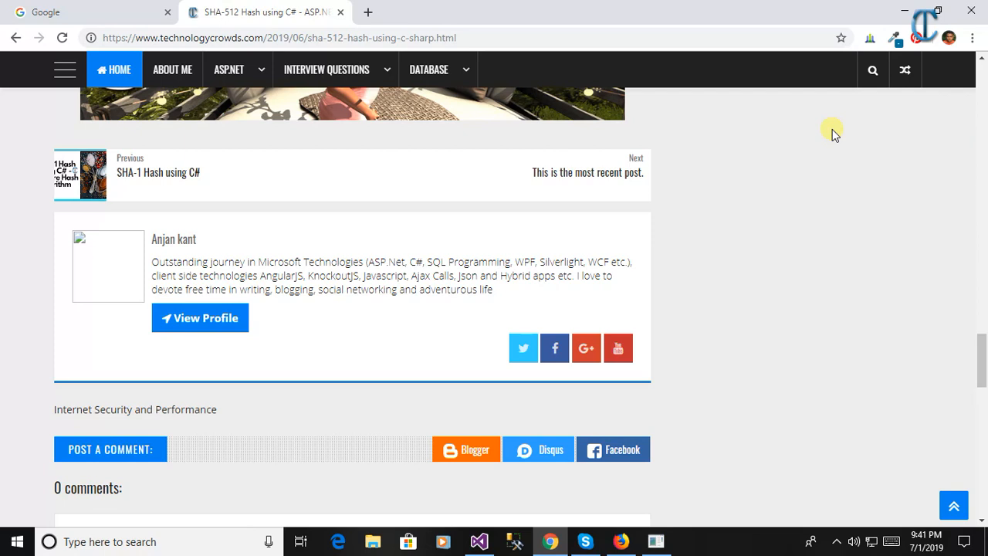
mouse_move(757, 541)
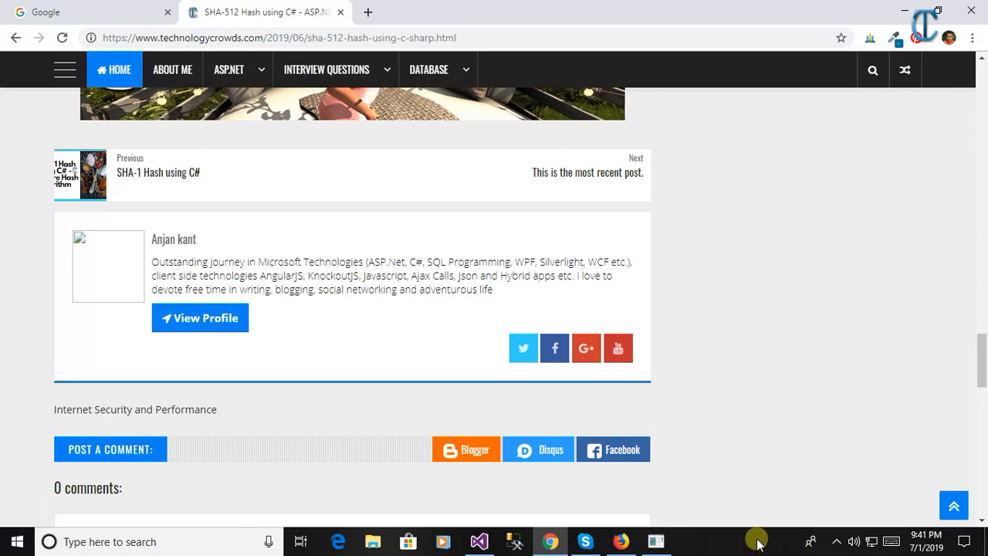
Step: Select 'social networking' in the author bio, then scroll down to the article's code sample
click(654, 541)
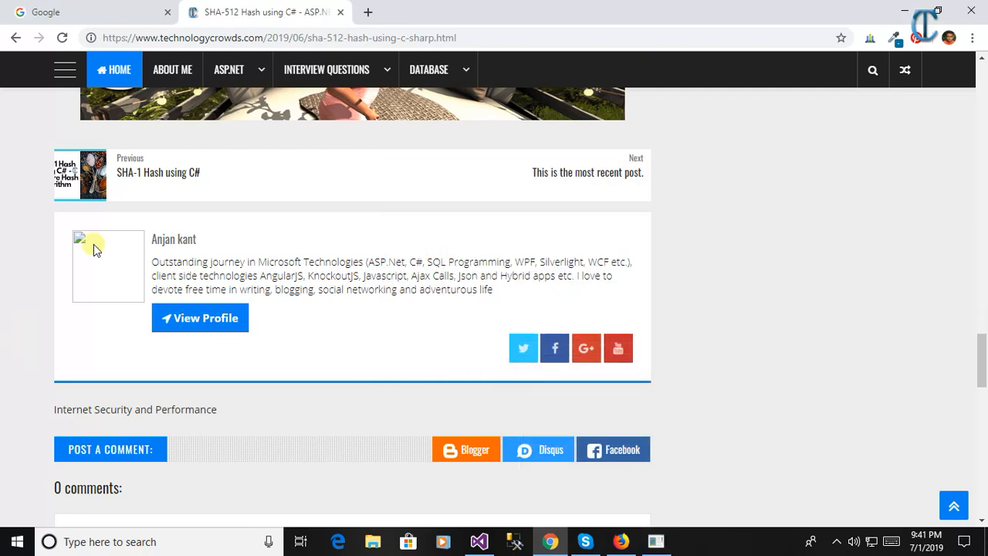
double_click(329, 290)
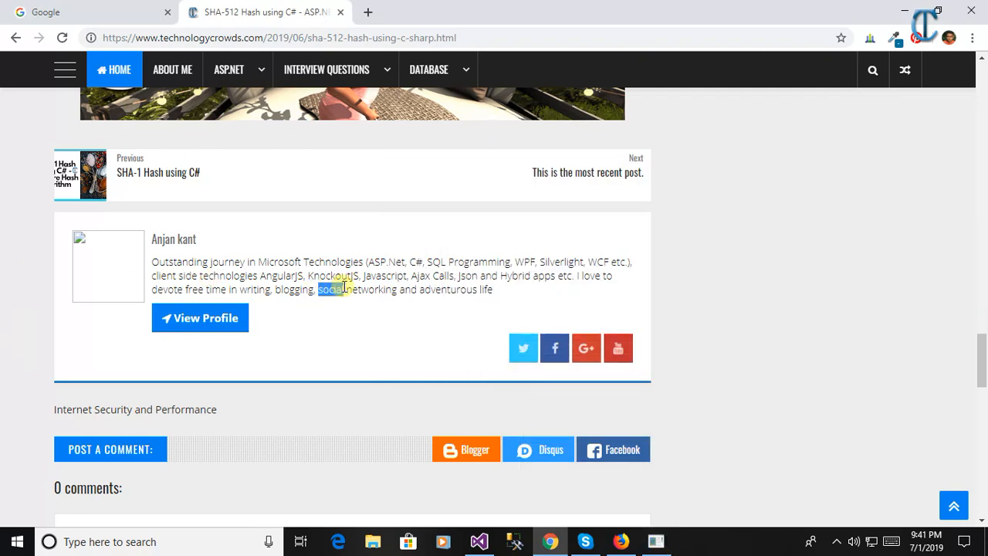
drag(316, 291, 399, 291)
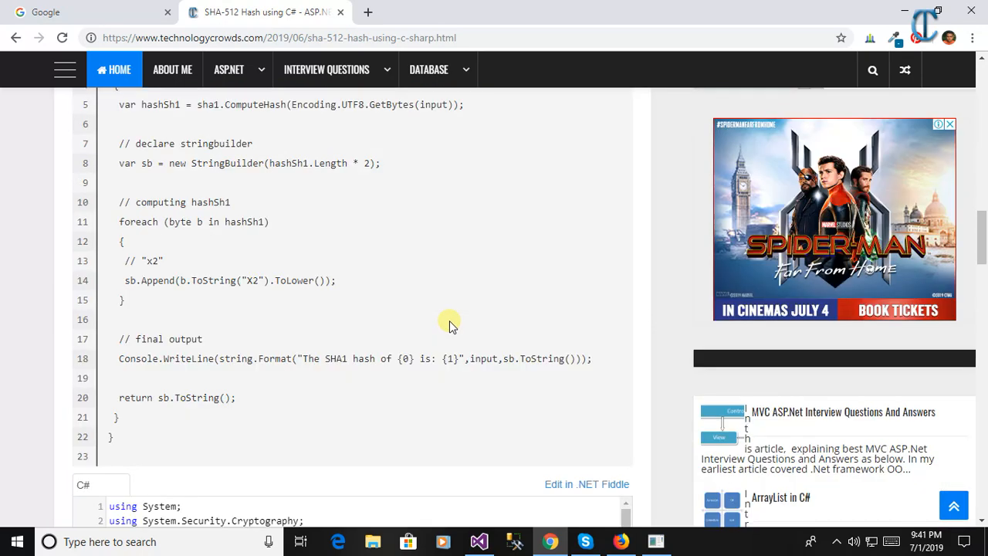
scroll(down, 3)
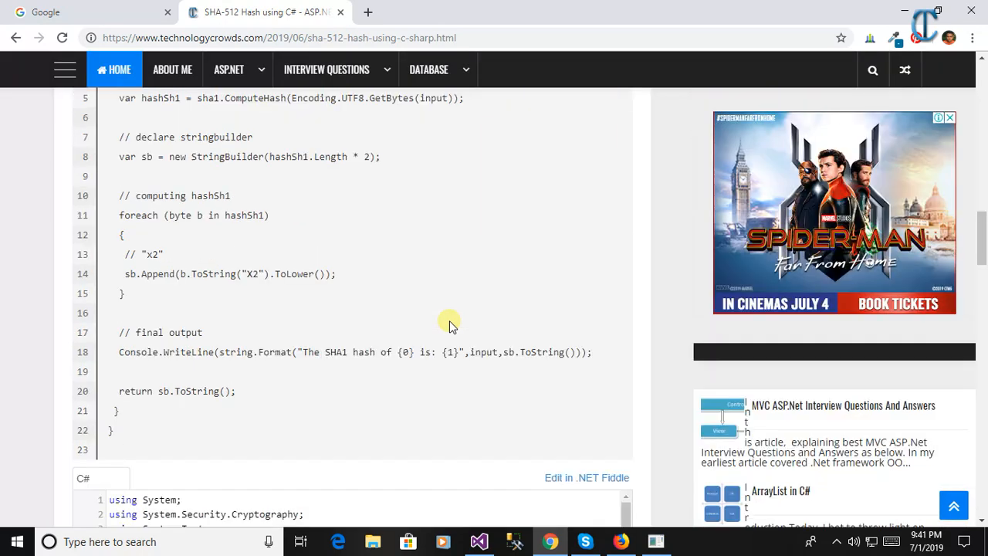
scroll(down, 3)
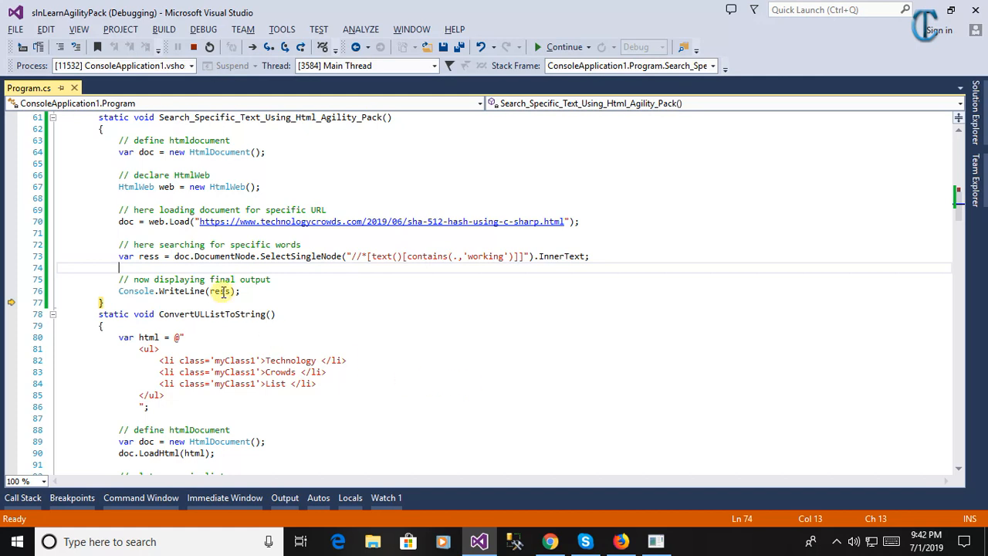
click(550, 540)
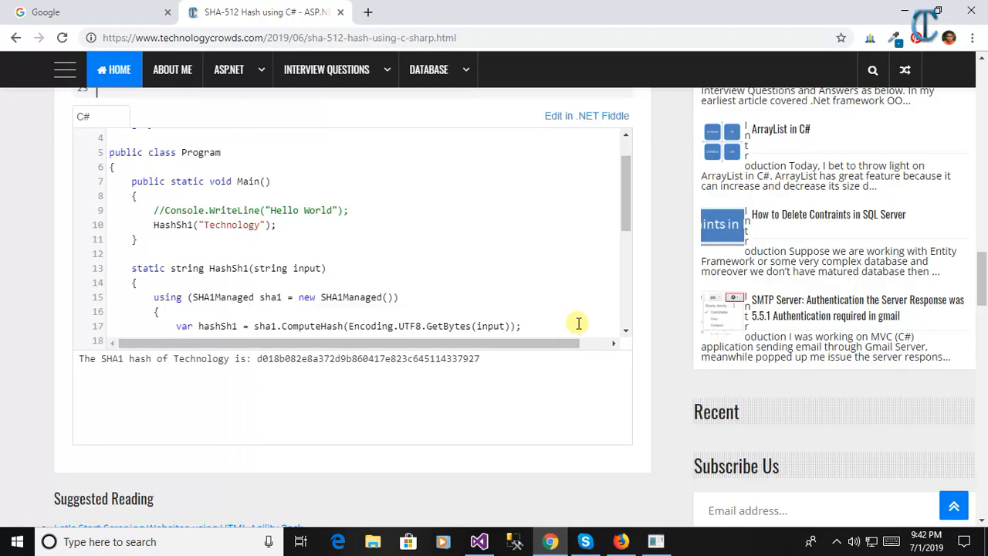
scroll(down, 3)
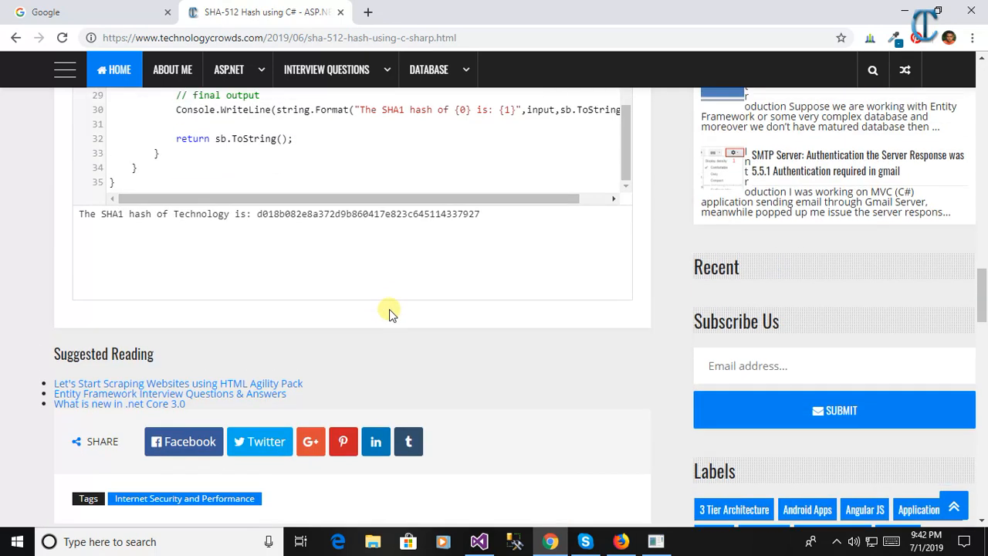
scroll(down, 3)
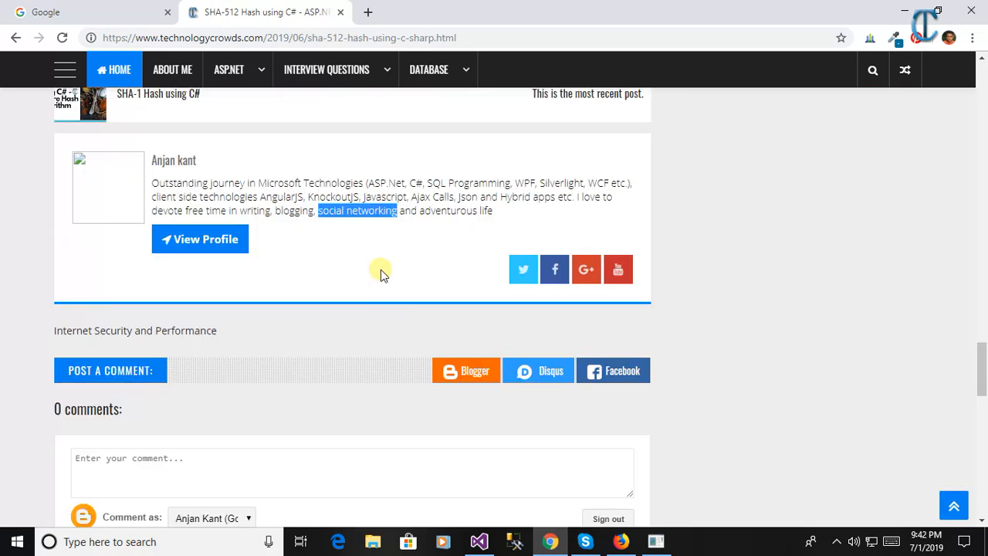
mouse_move(321, 114)
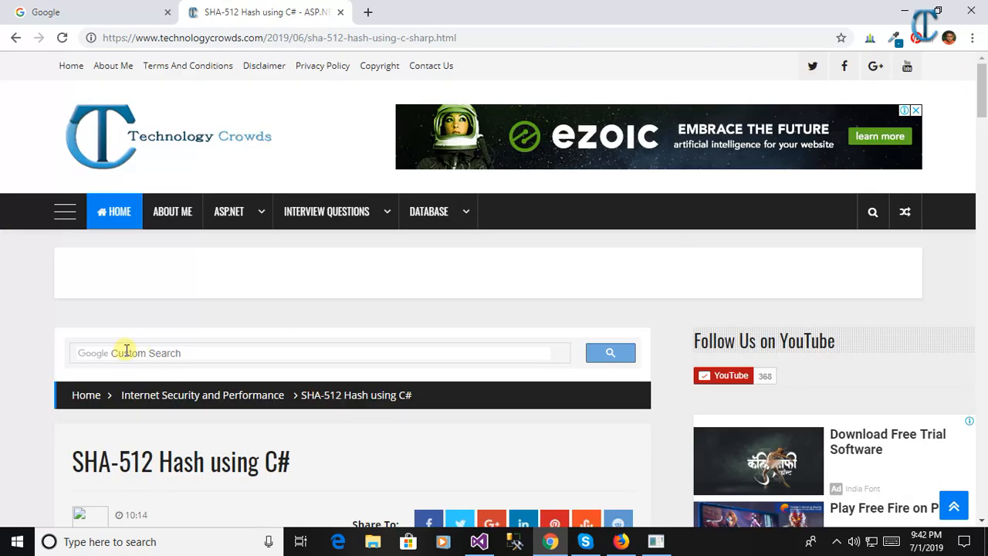
Step: Site-search 'install html agility pack' and open the HAP installation article
text(social)
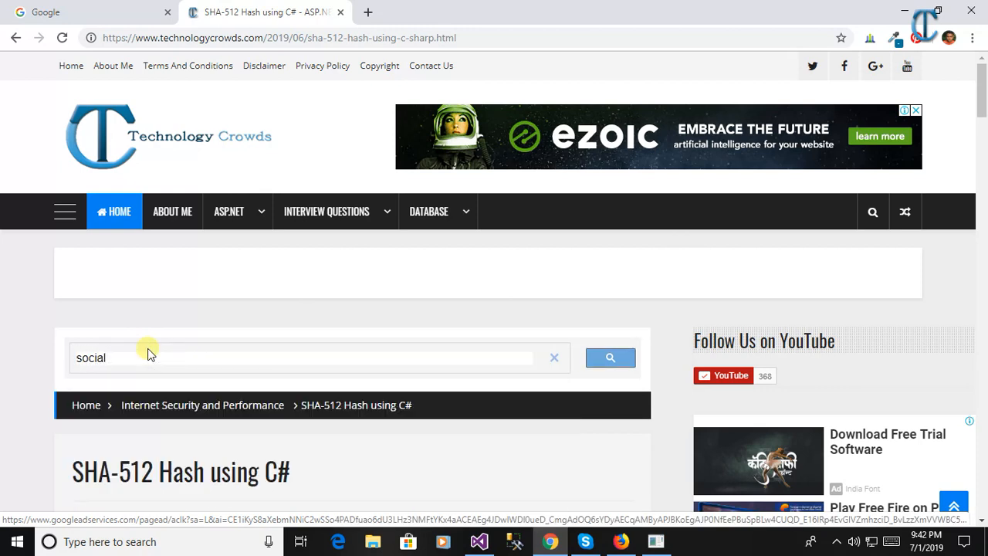
text(html)
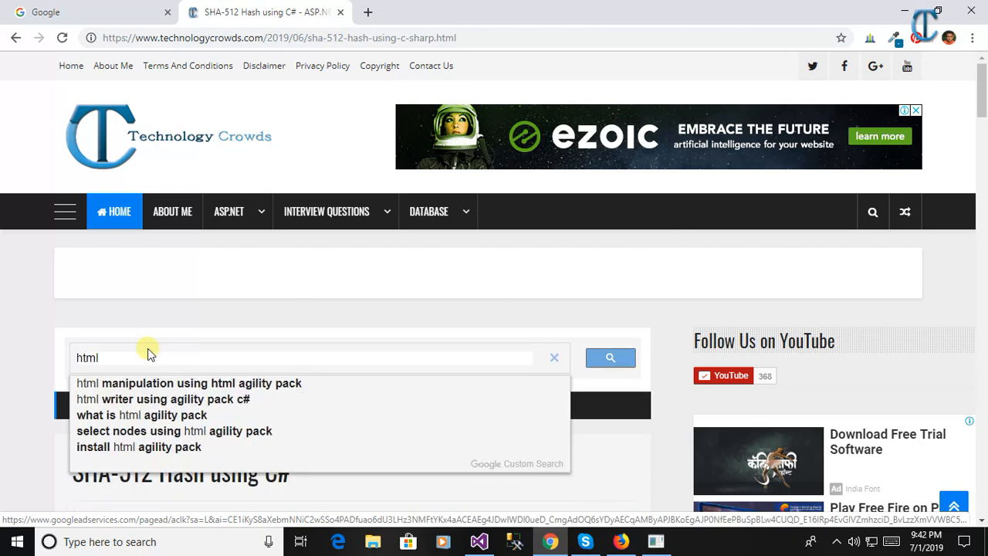
click(189, 383)
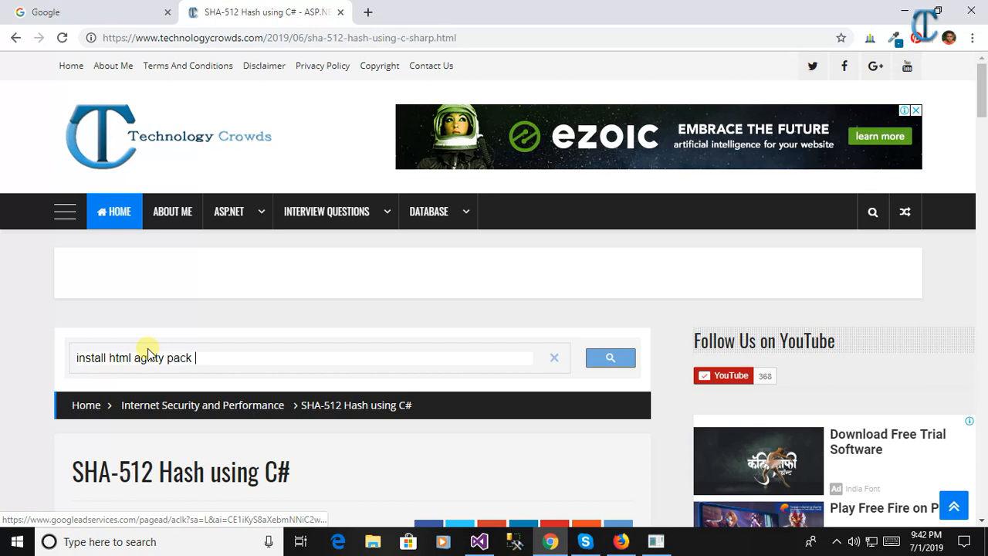
click(611, 358)
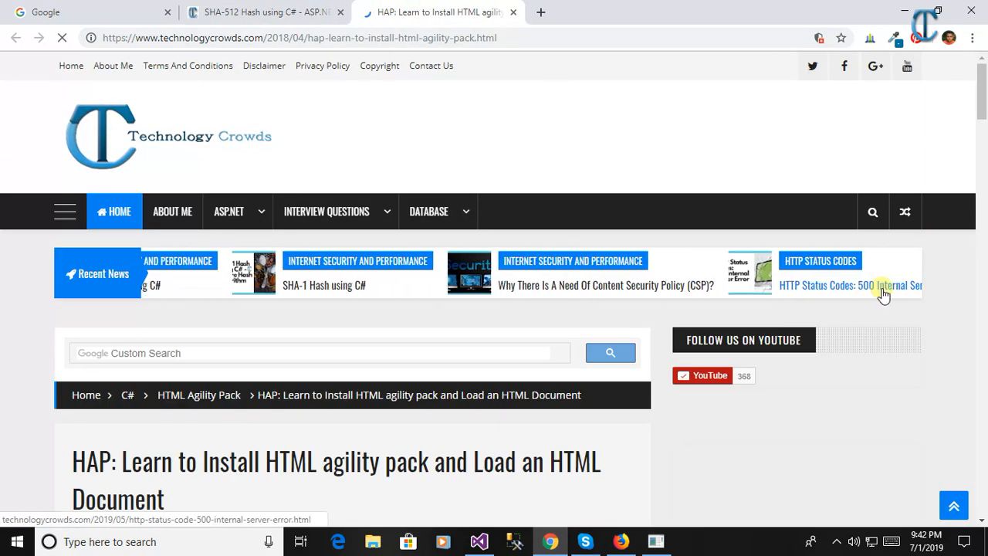
scroll(down, 3)
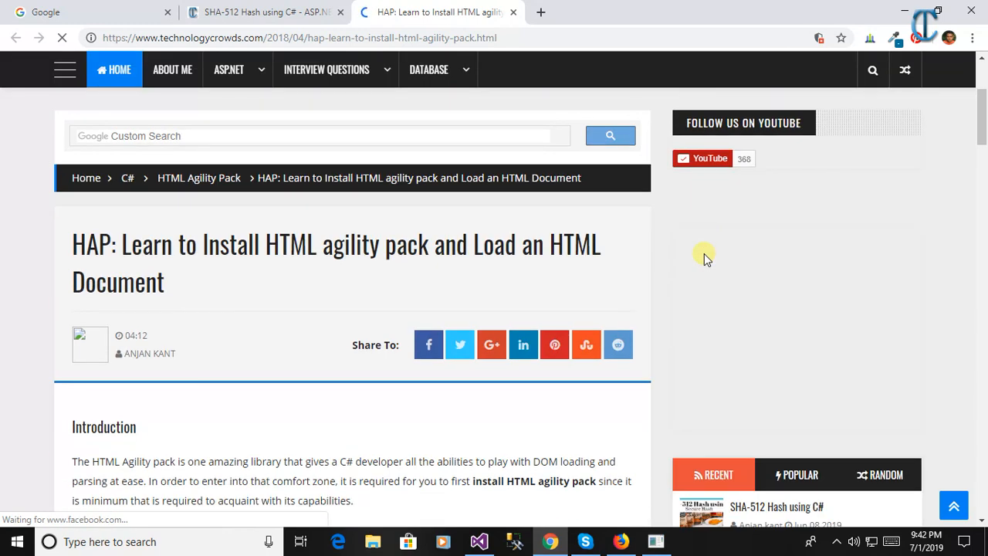
scroll(down, 3)
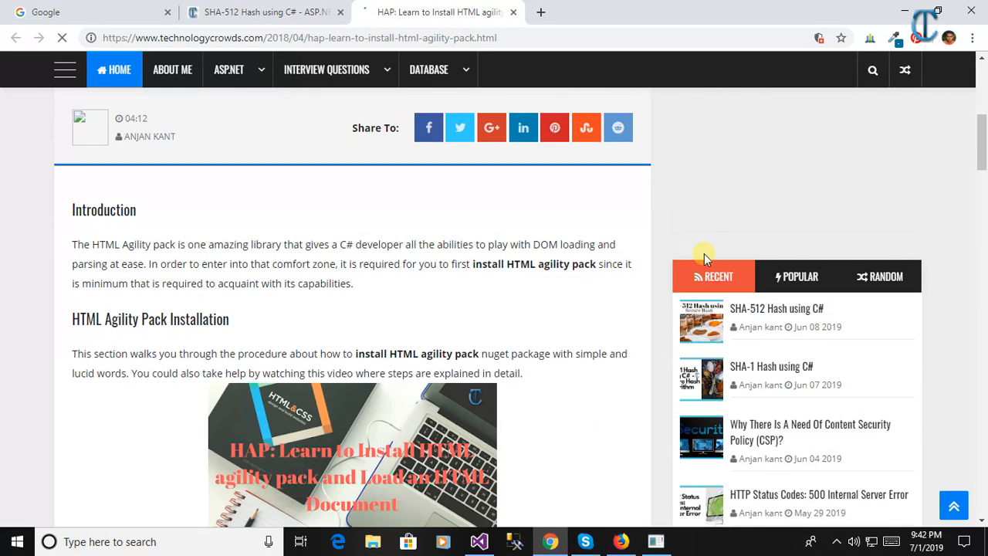
scroll(down, 3)
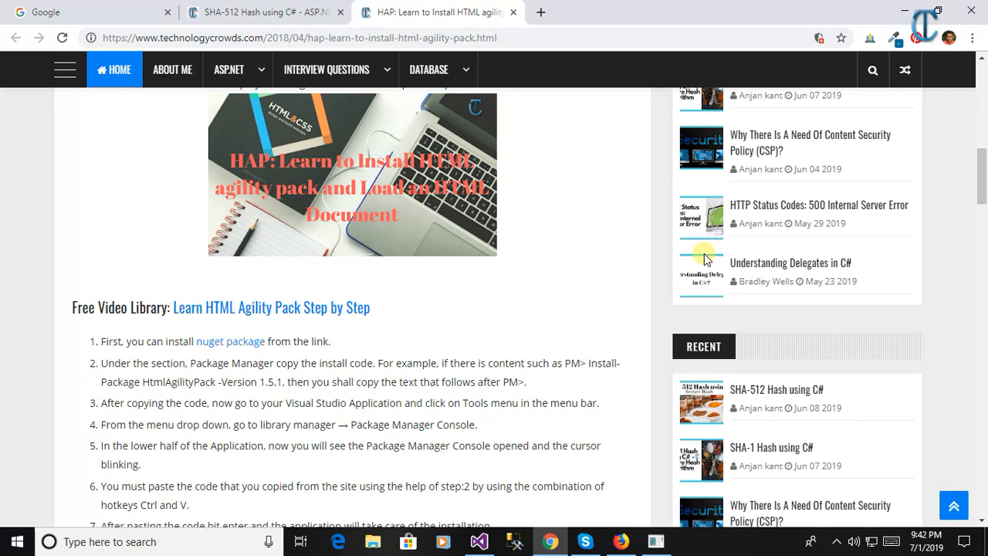
scroll(down, 3)
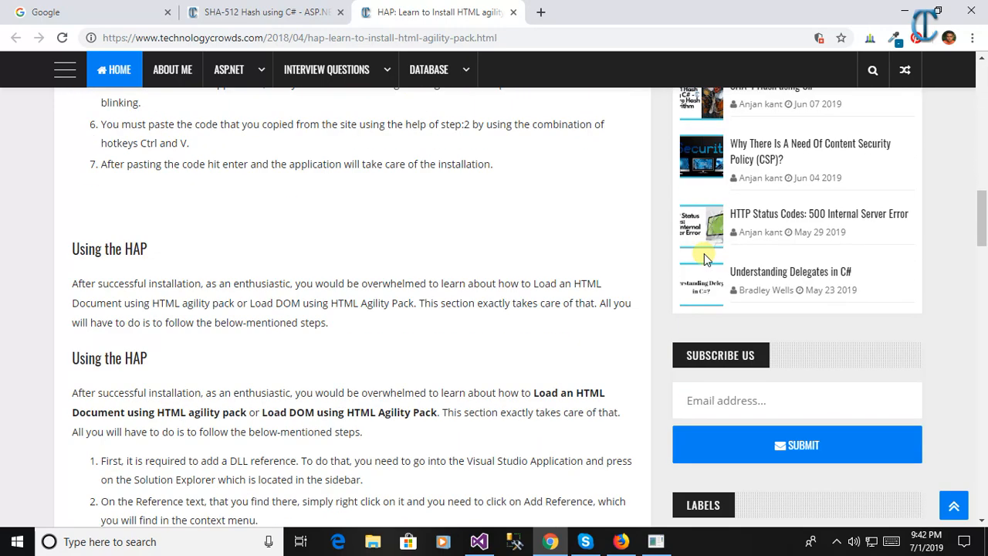
scroll(down, 3)
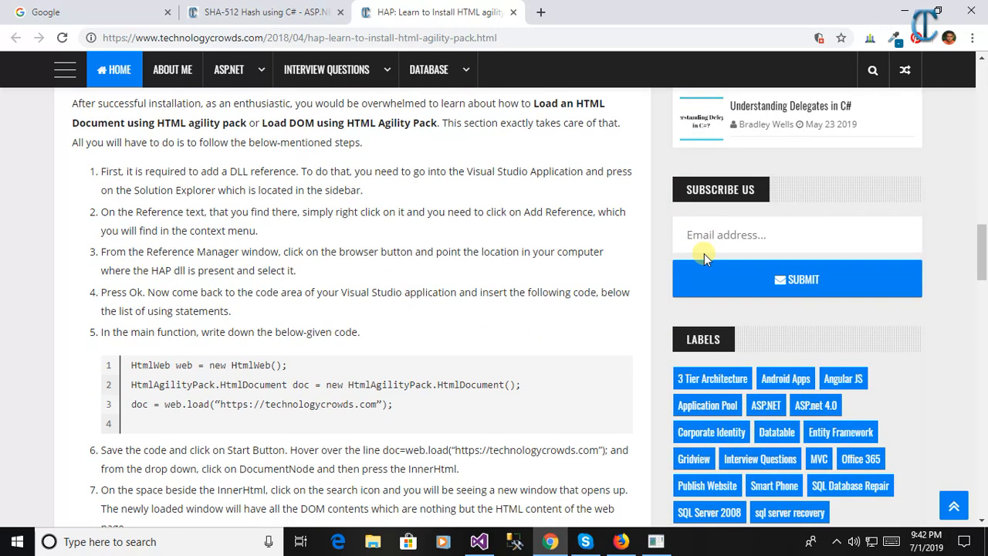
scroll(down, 3)
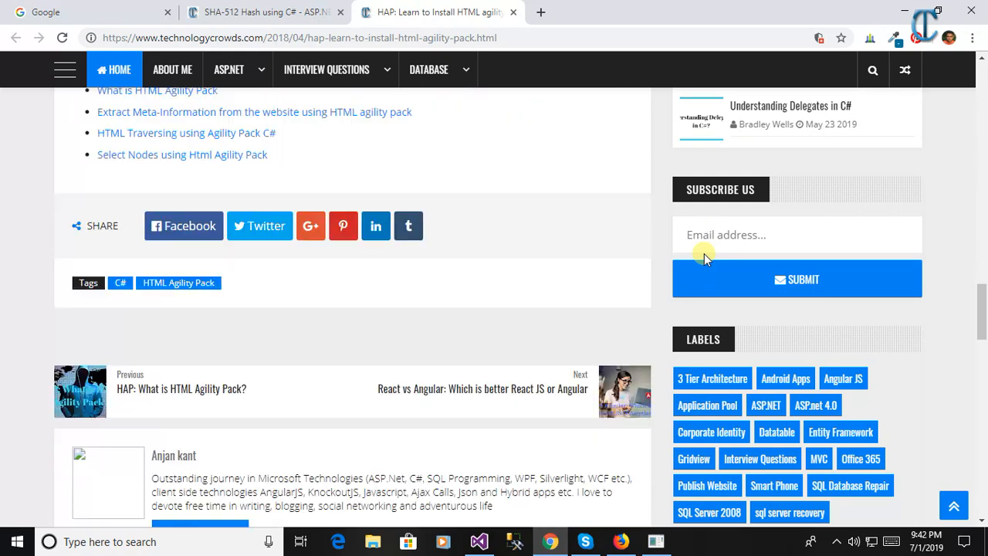
scroll(up, 3)
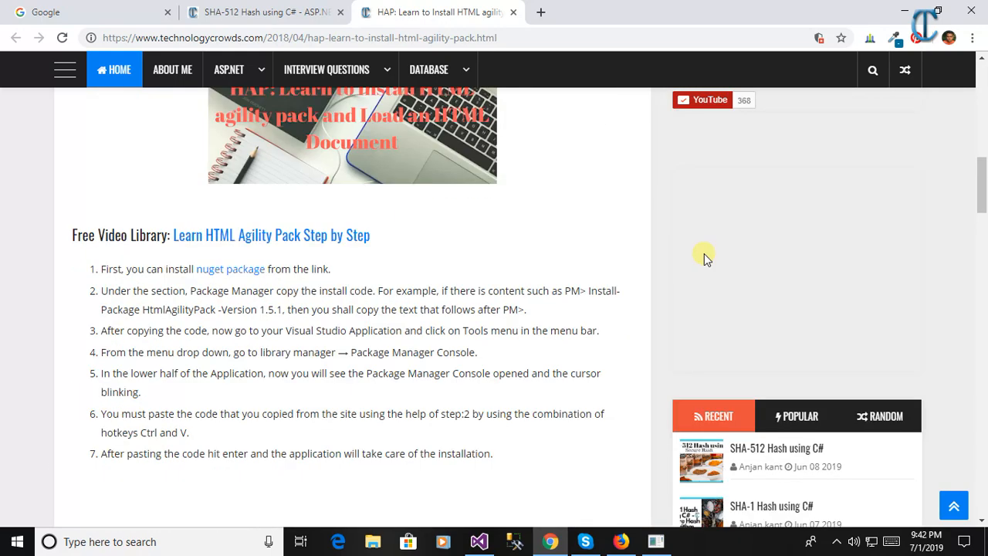
scroll(down, 3)
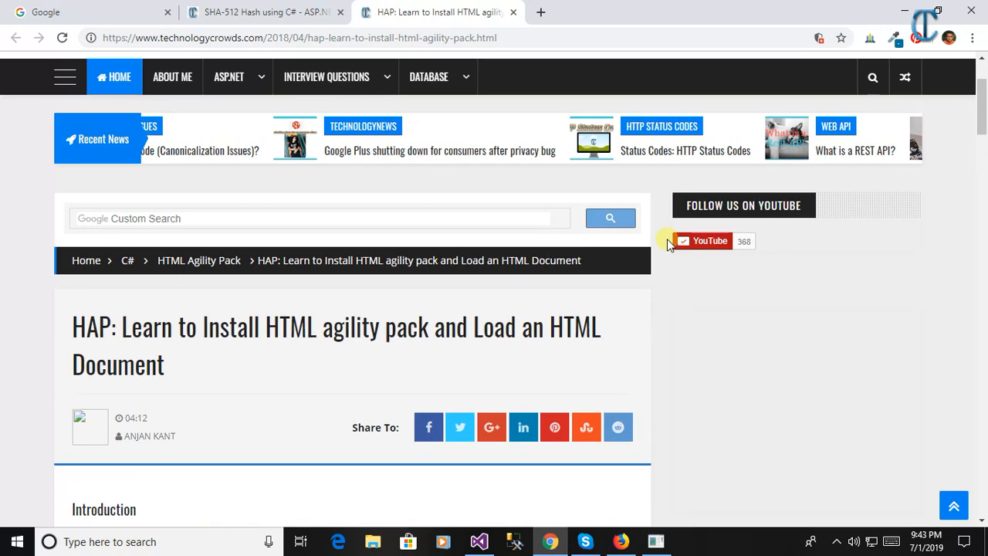
scroll(down, 3)
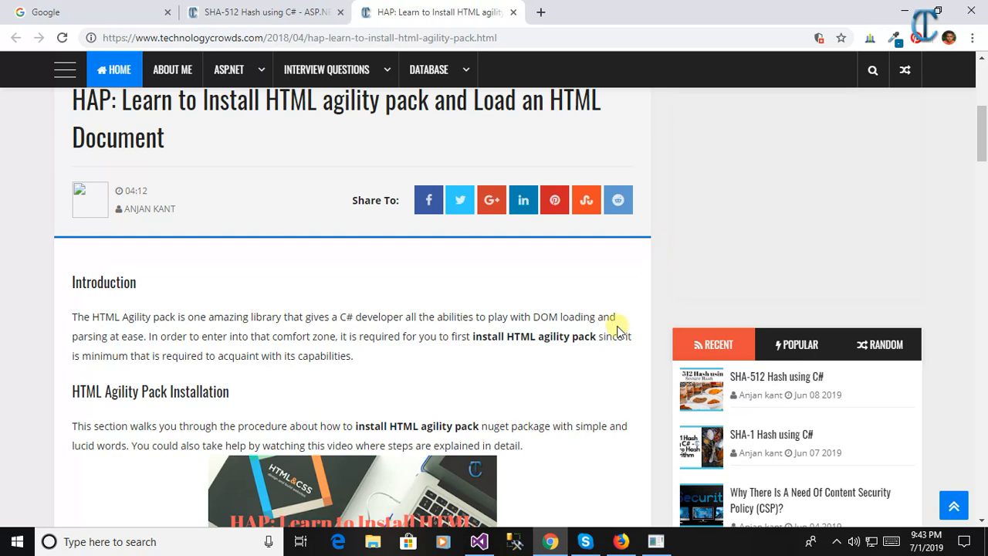
mouse_move(608, 368)
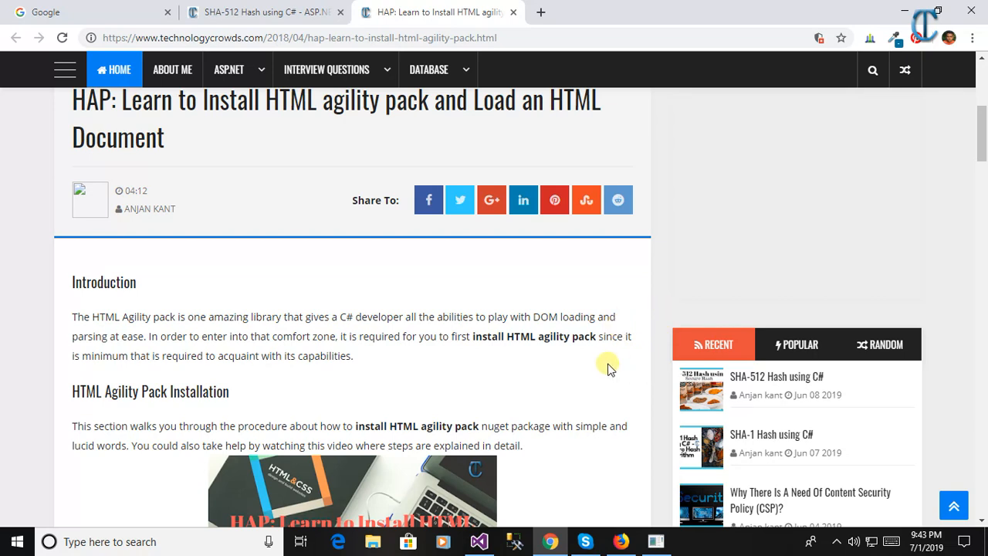
mouse_move(612, 363)
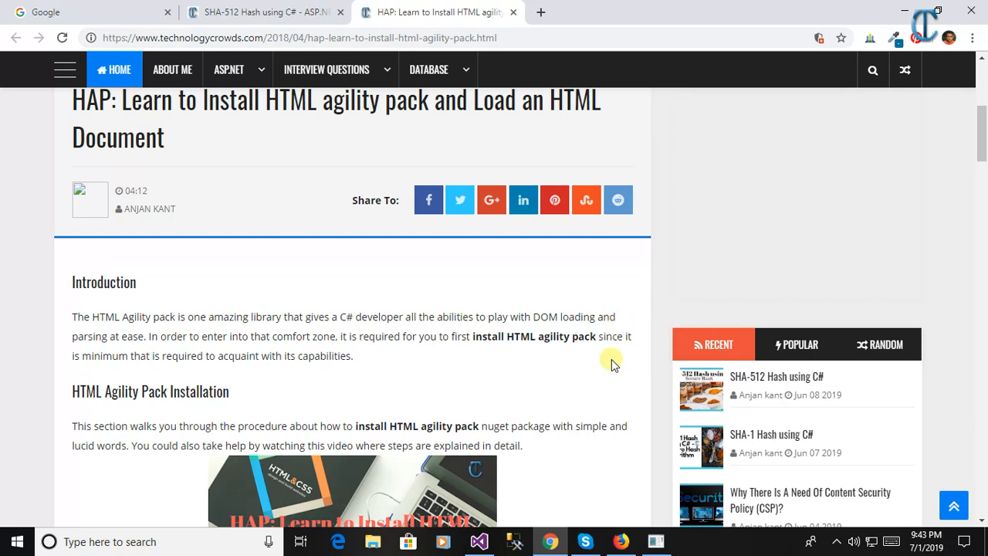
scroll(down, 3)
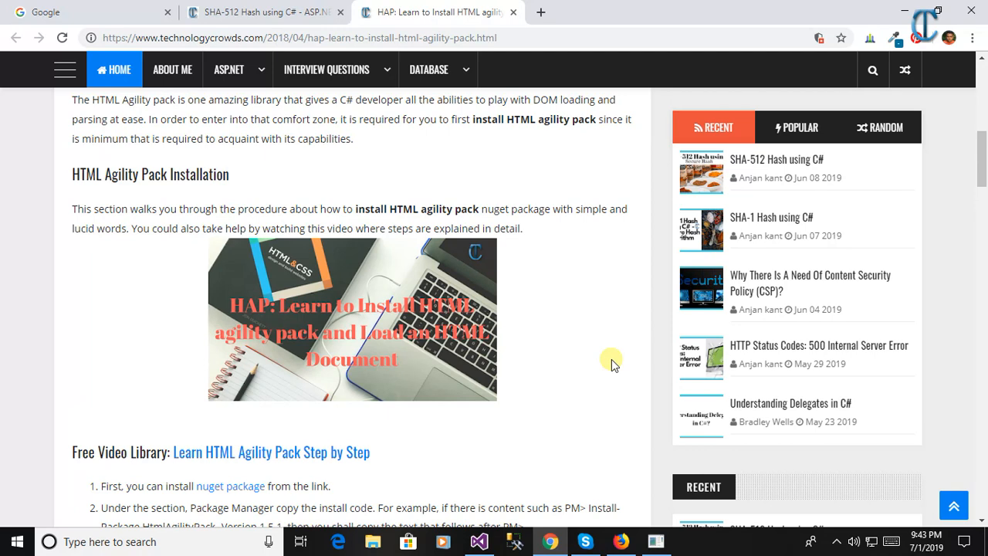
scroll(down, 3)
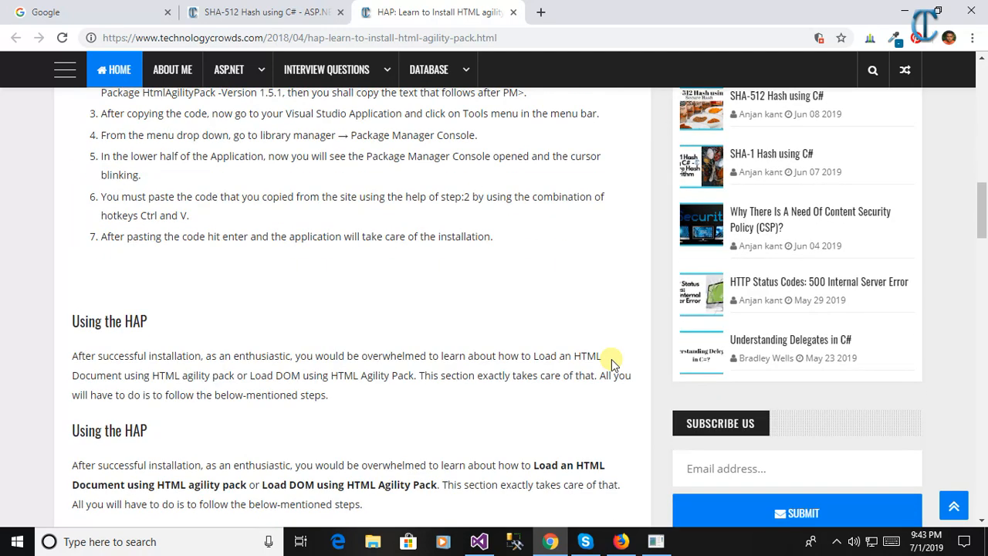